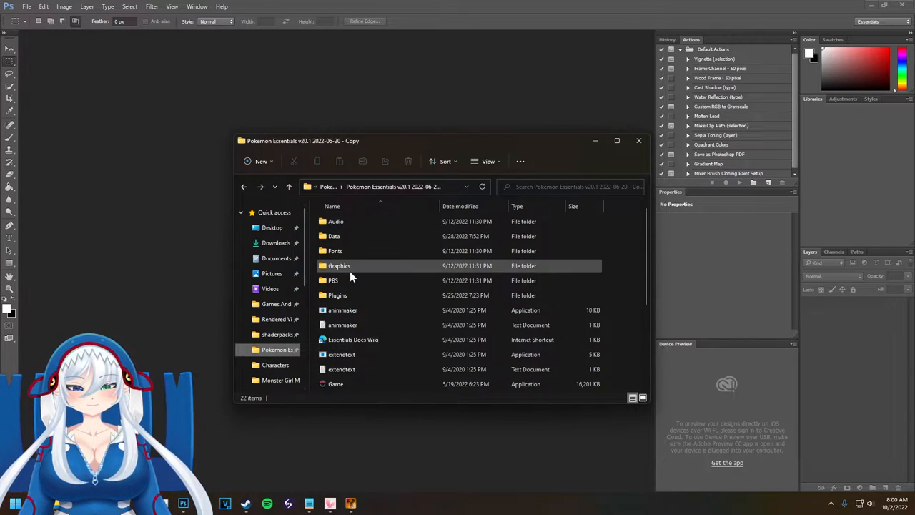
- Browse into Graphics > Titles and preview start.png full size in the photo viewer
double_click(339, 265)
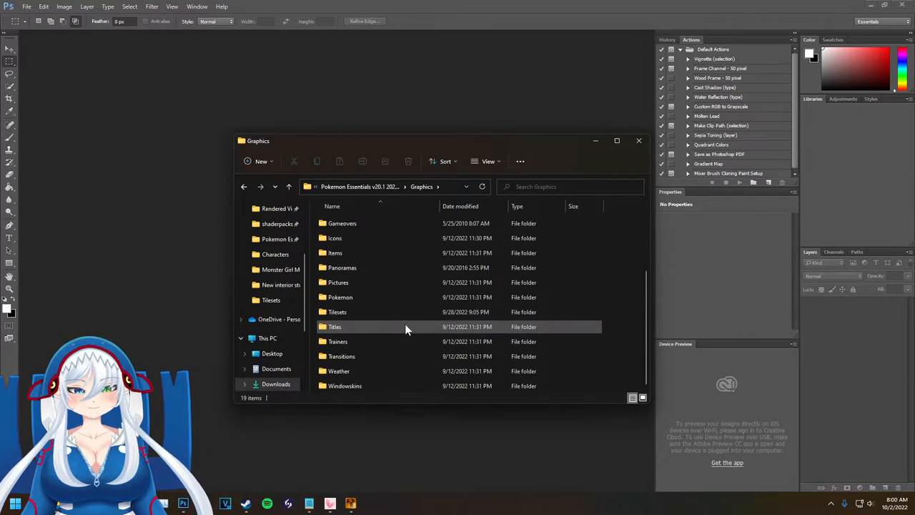
double_click(334, 326)
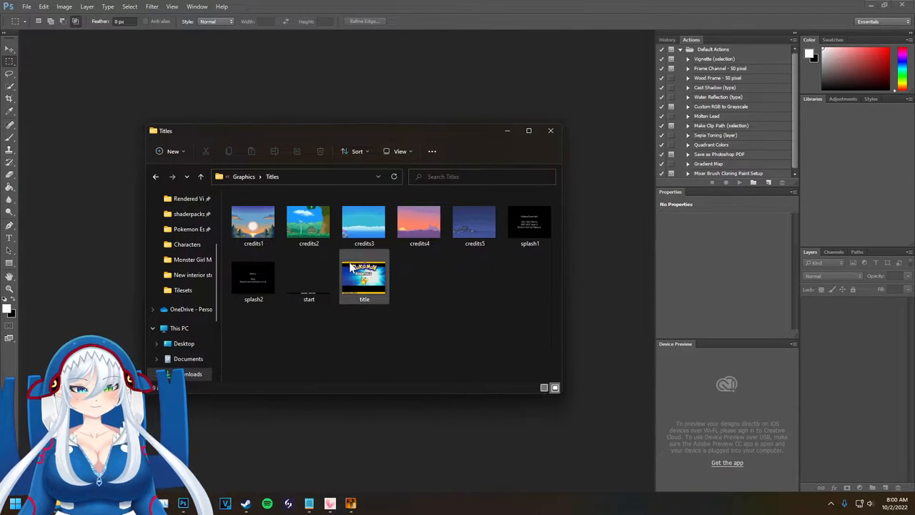
mouse_move(363, 274)
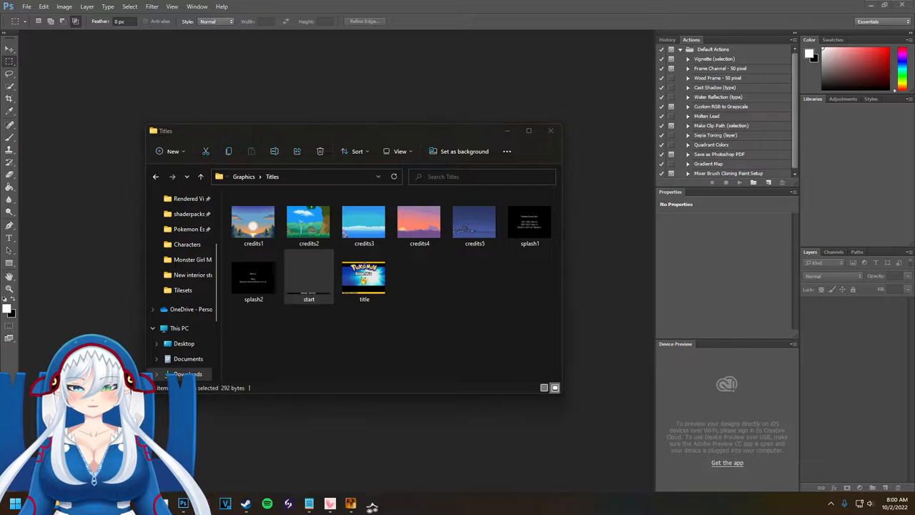
double_click(309, 277)
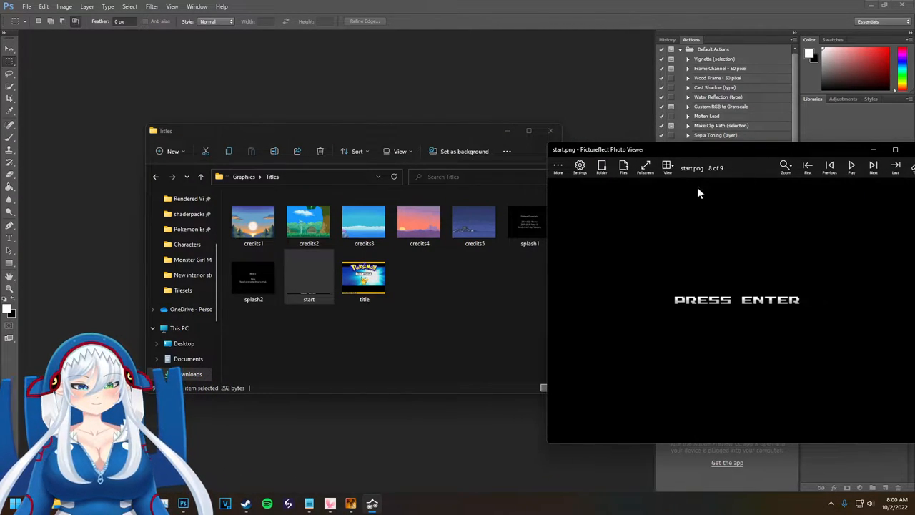
left_click(253, 279)
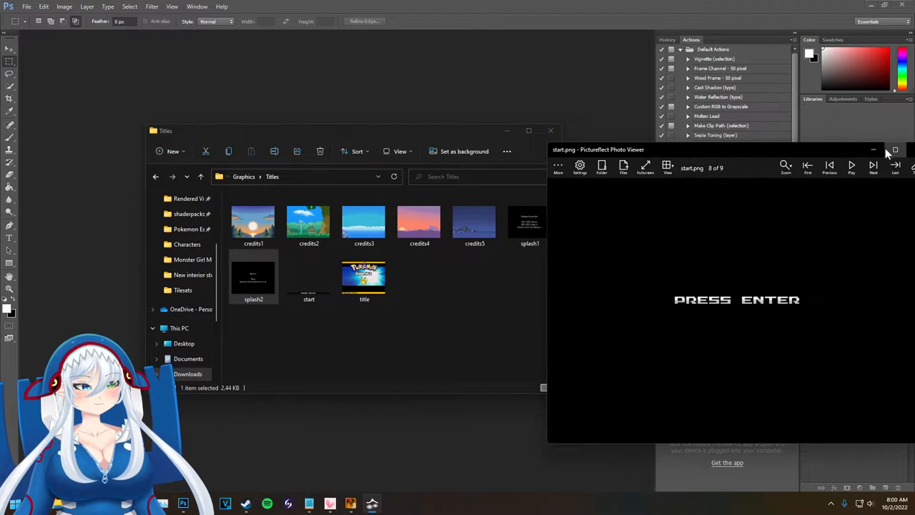
left_click(872, 150)
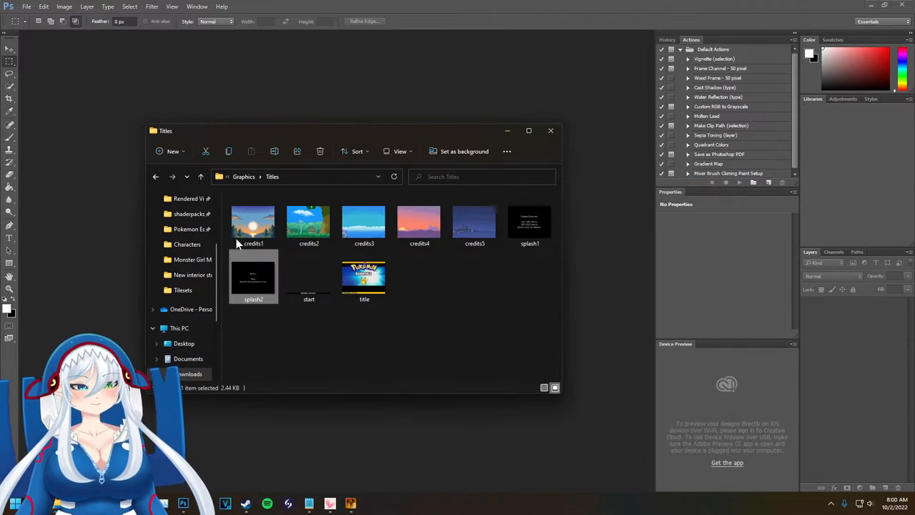
- Return to the Pokémon Essentials main folder and create a new folder ready for naming
left_click(253, 221)
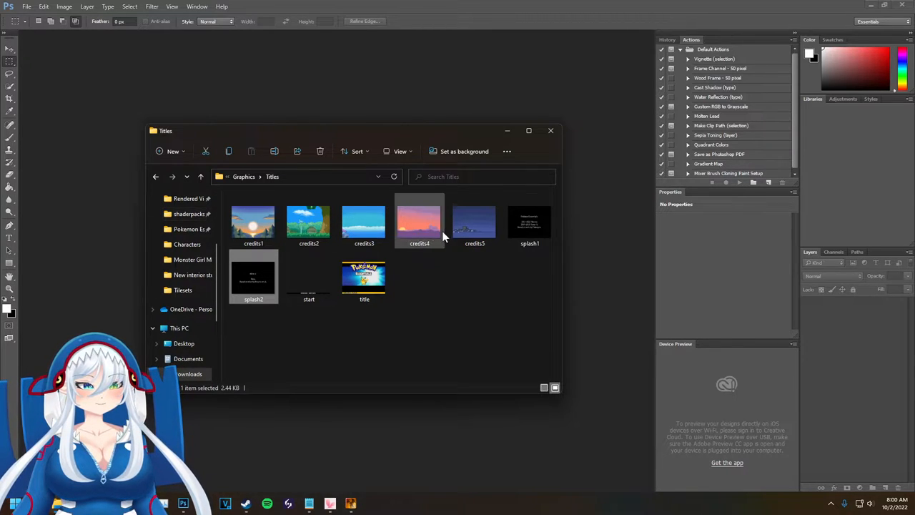
left_click(529, 222)
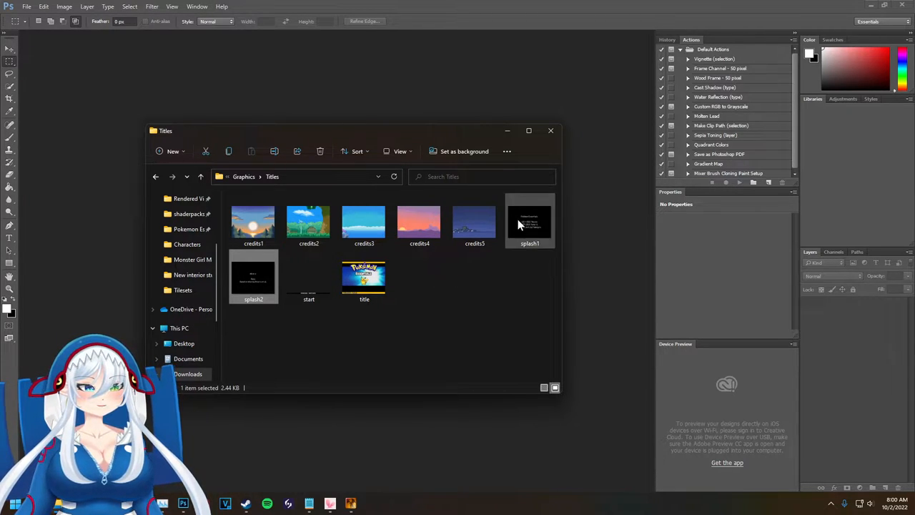
left_click(154, 177)
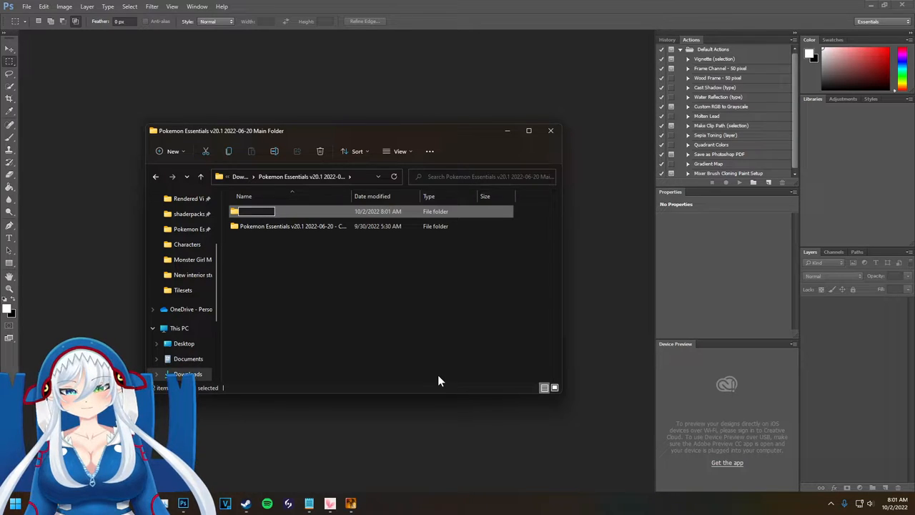
- Name the new folder Copied Files and browse into the copy's Graphics > Titles folder
type("Copied Files")
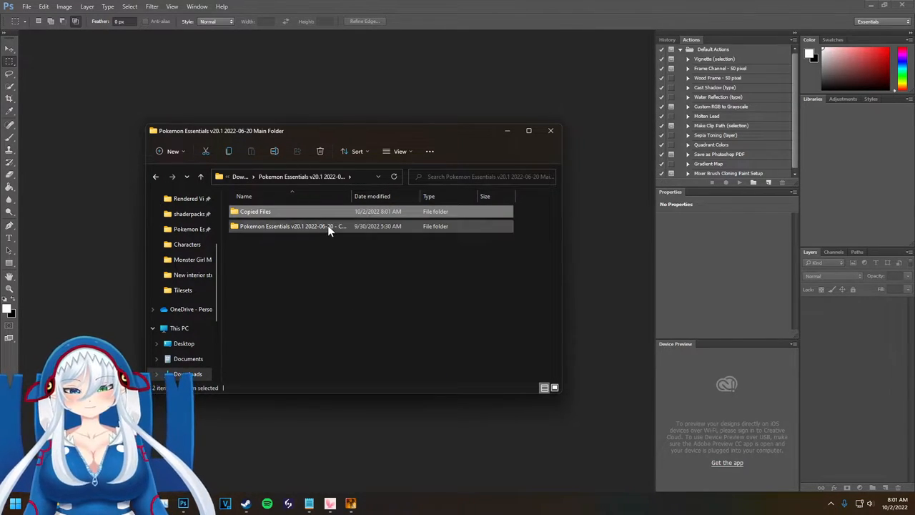
double_click(291, 226)
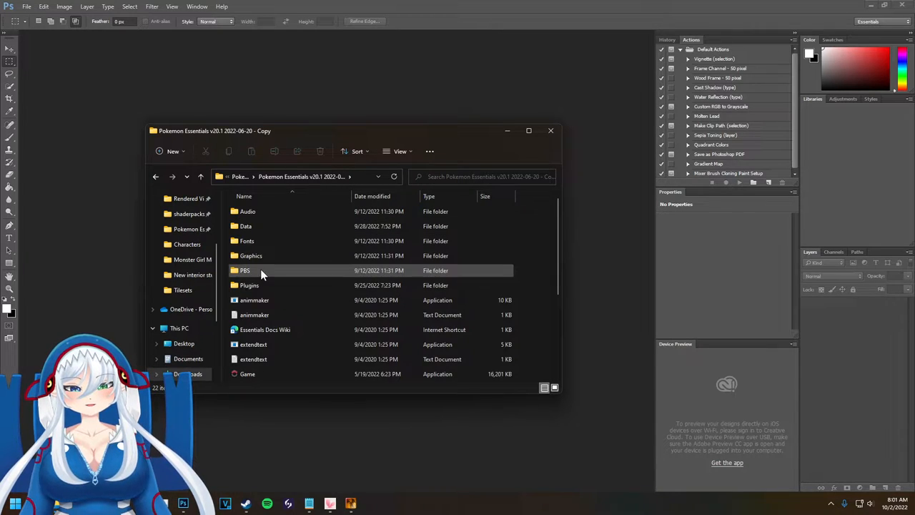
double_click(244, 270)
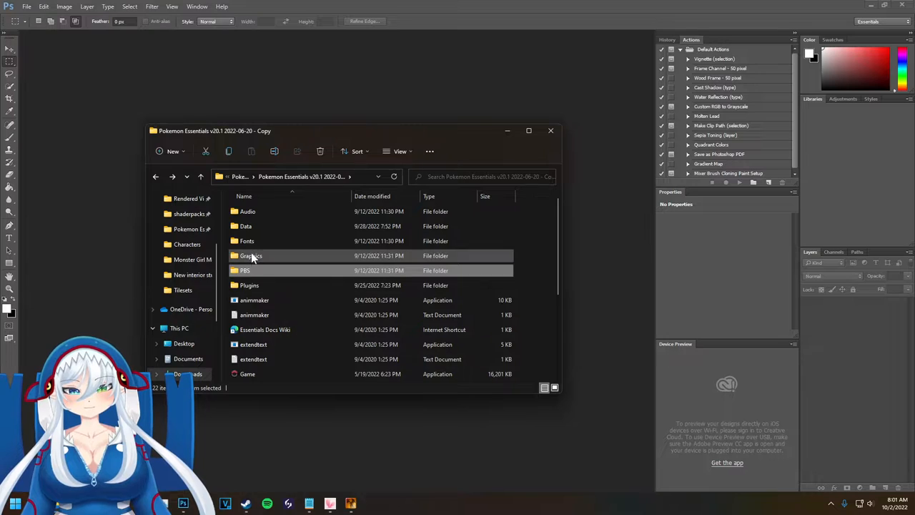
double_click(252, 254)
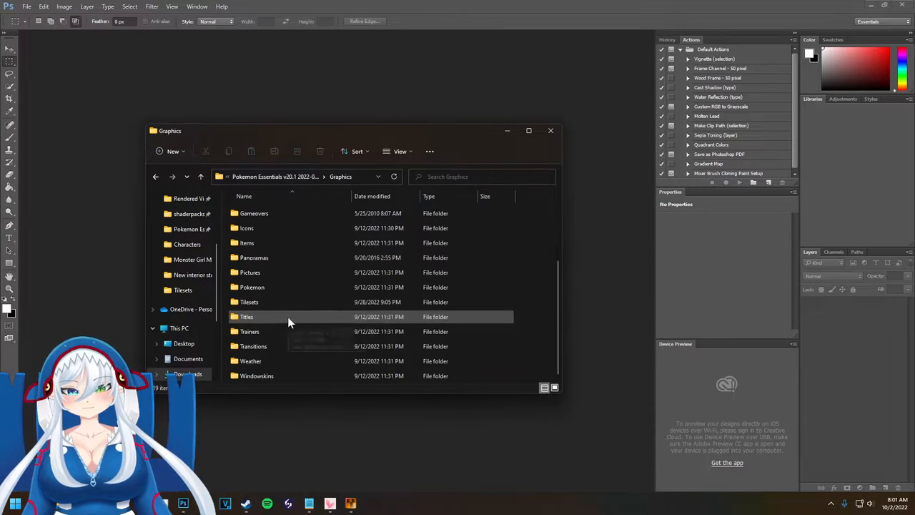
left_click(245, 318)
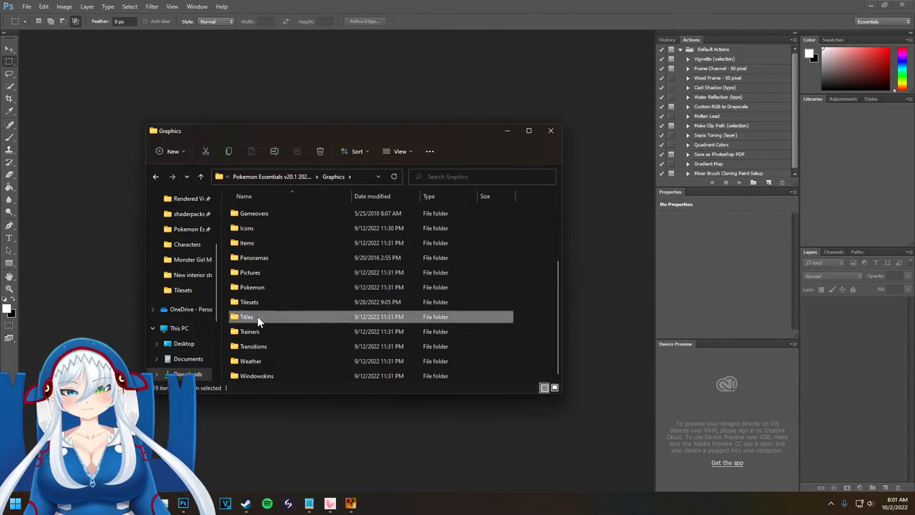
double_click(246, 317)
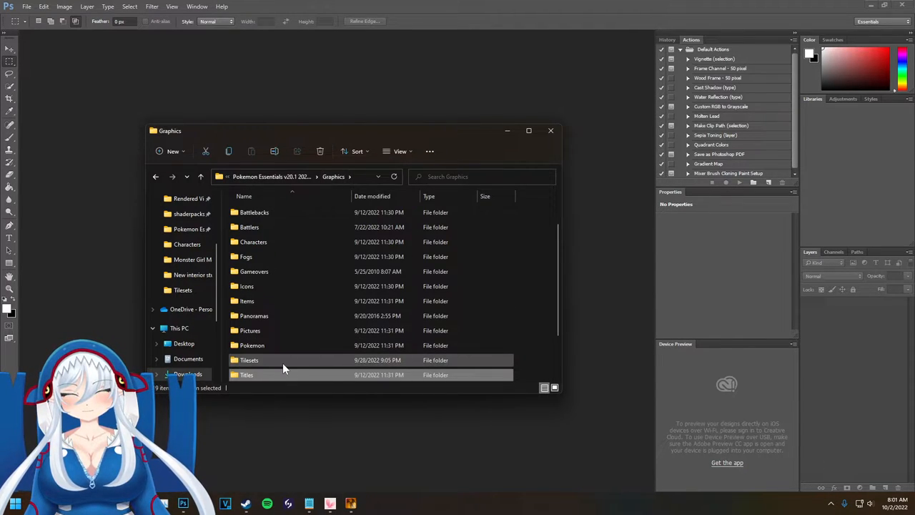
- Go back to the main project folder and reopen Graphics > Titles in the Pokémon Essentials copy
left_click(154, 177)
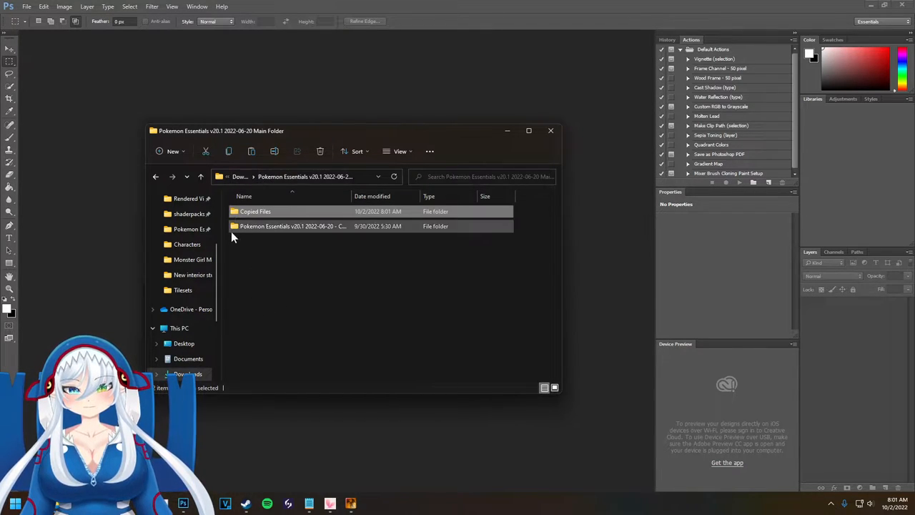
double_click(293, 226)
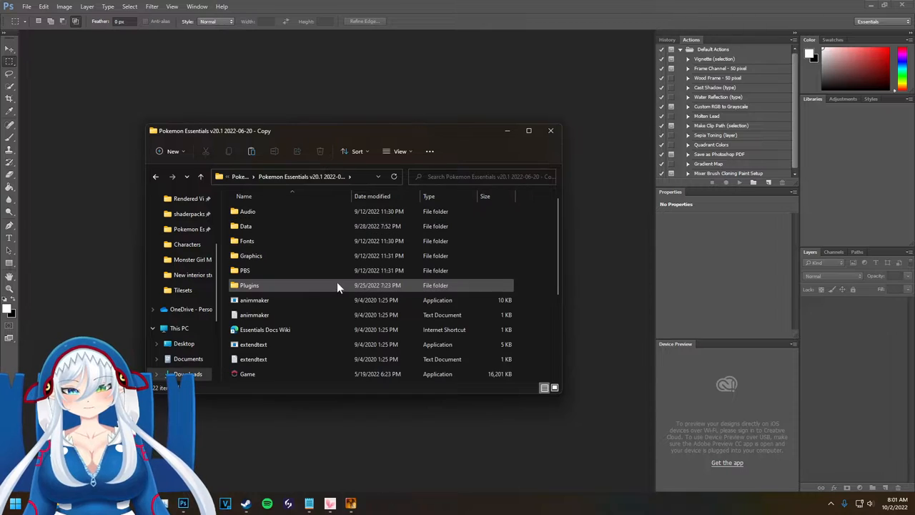
double_click(251, 255)
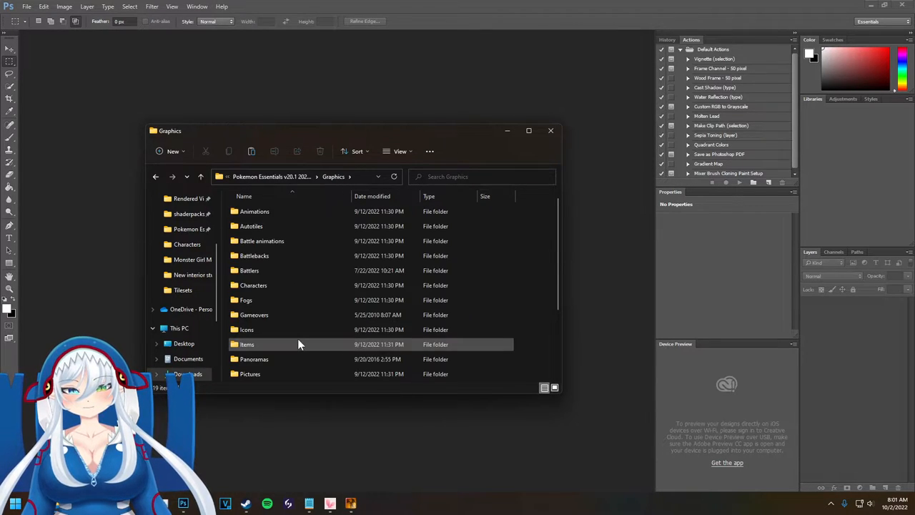
scroll("down", 3)
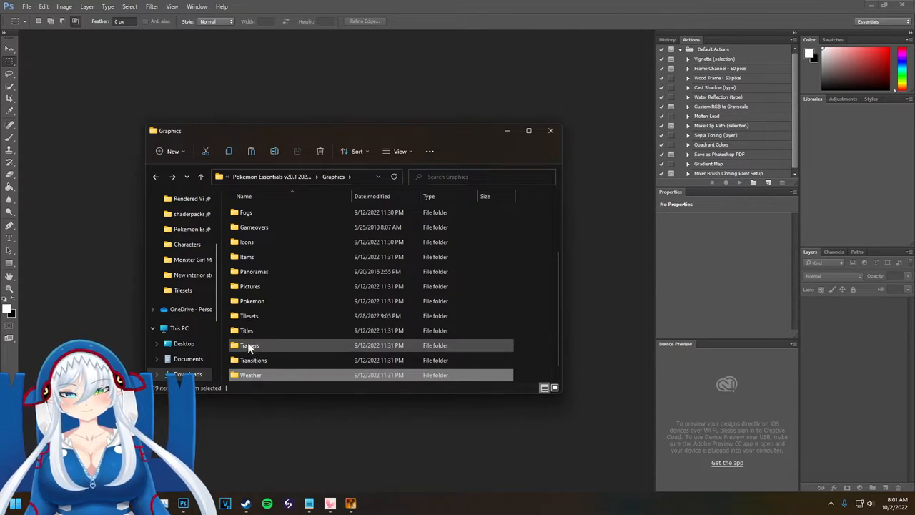
double_click(245, 330)
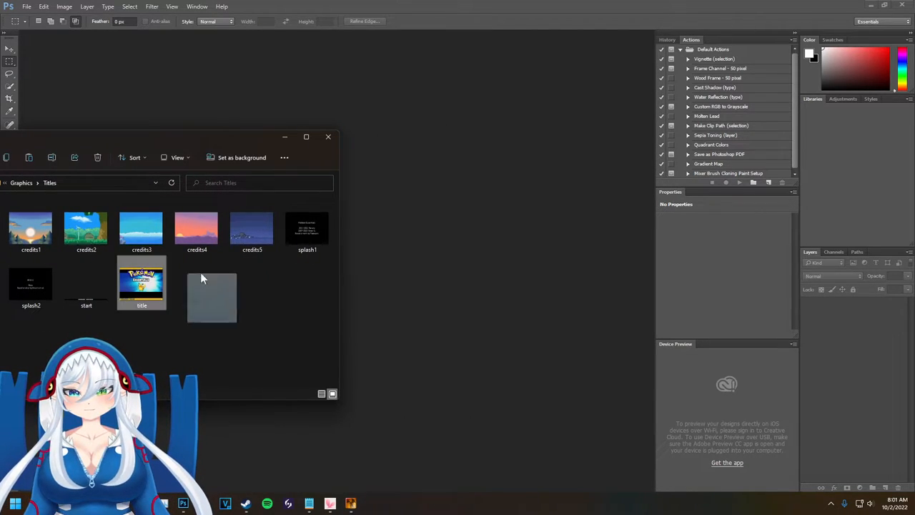
- Open title.png in Photoshop, hide the grid via View > Show, and clear the layer's artwork
double_click(141, 283)
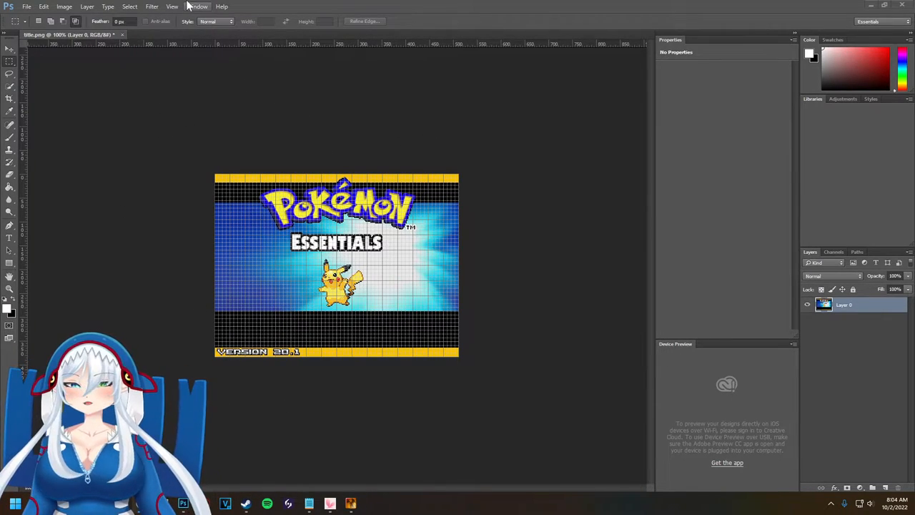
left_click(172, 6)
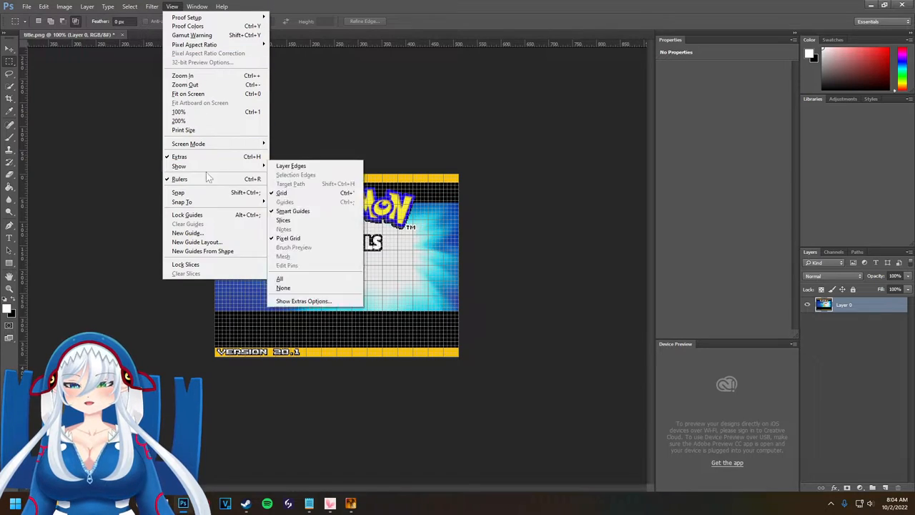
mouse_move(179, 166)
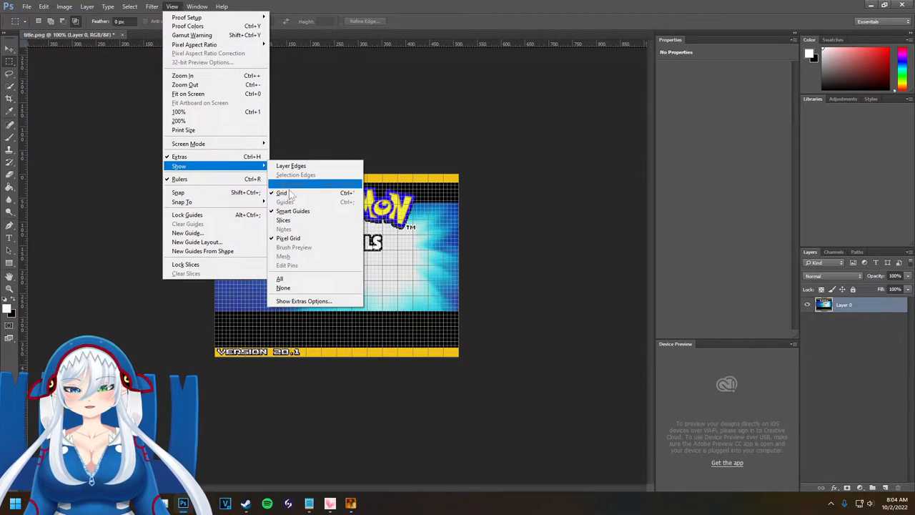
left_click(281, 193)
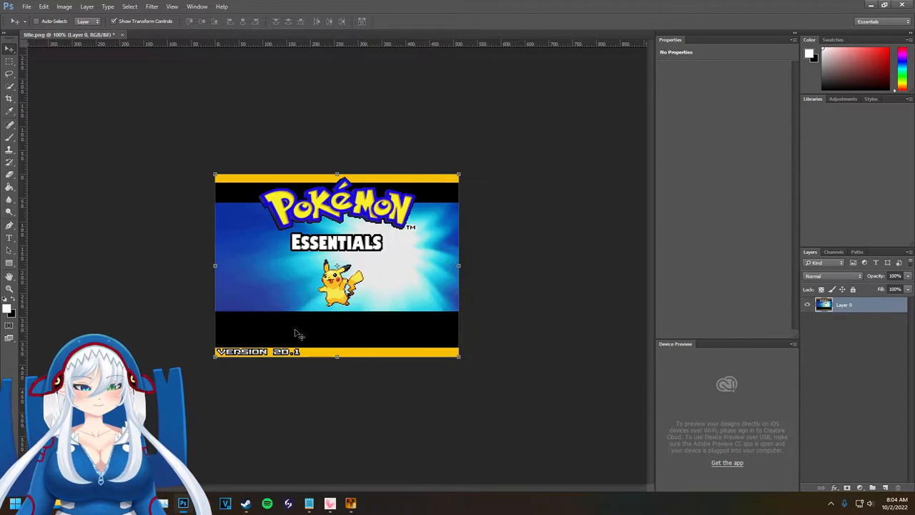
right_click(843, 305)
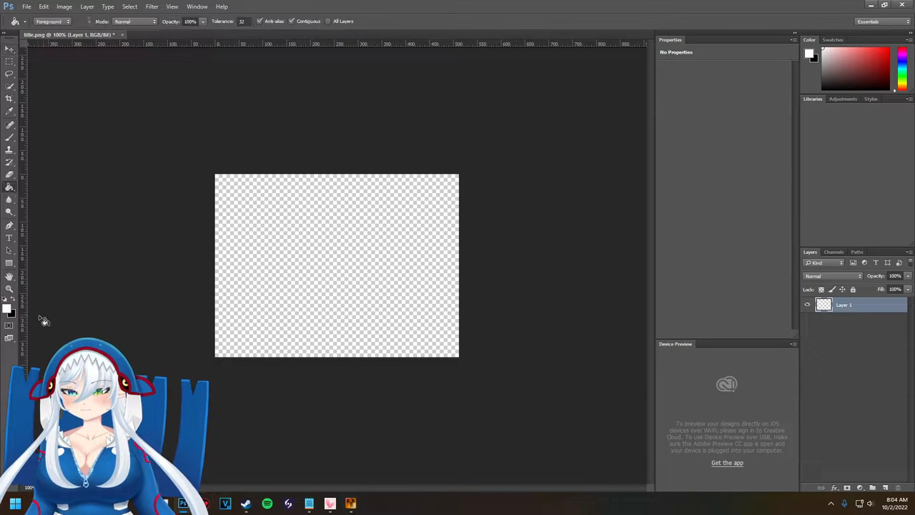
- Fill the canvas black, pick an orange foreground colour and draw an orange band along the bottom
left_click(336, 264)
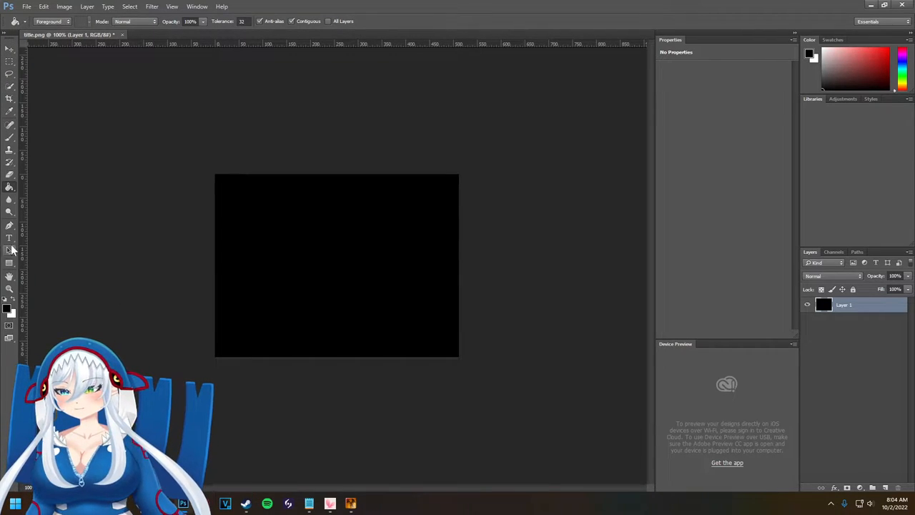
left_click(10, 264)
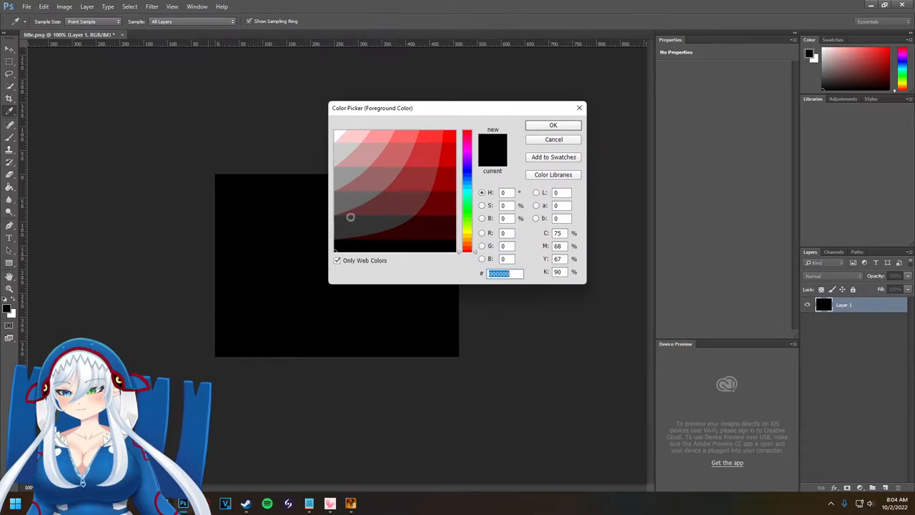
left_click(429, 136)
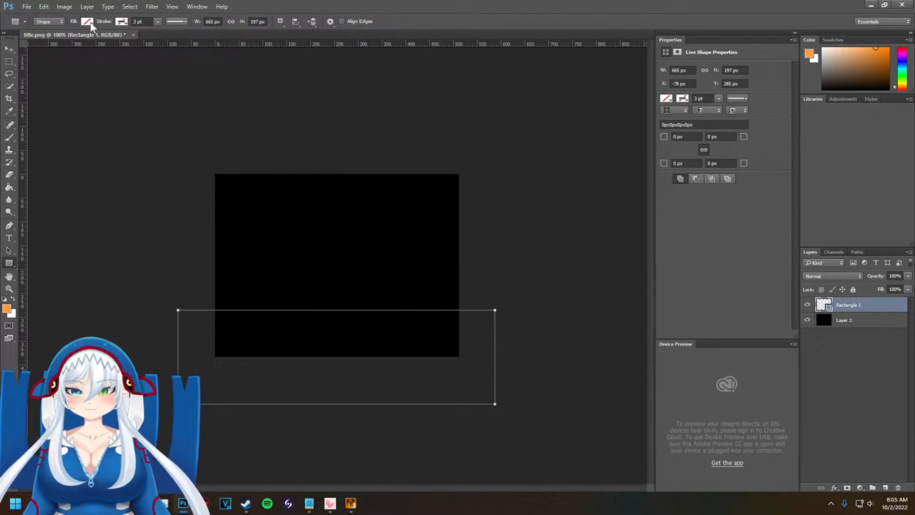
left_click(74, 22)
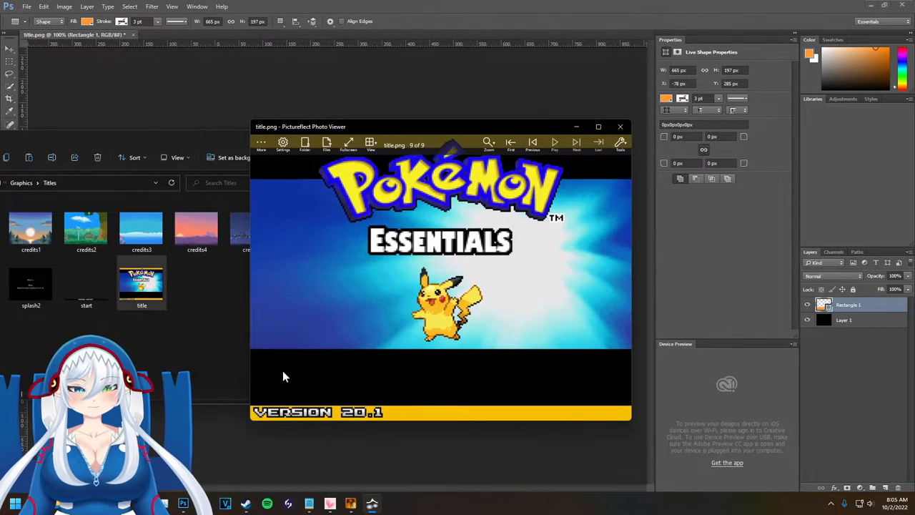
mouse_move(620, 128)
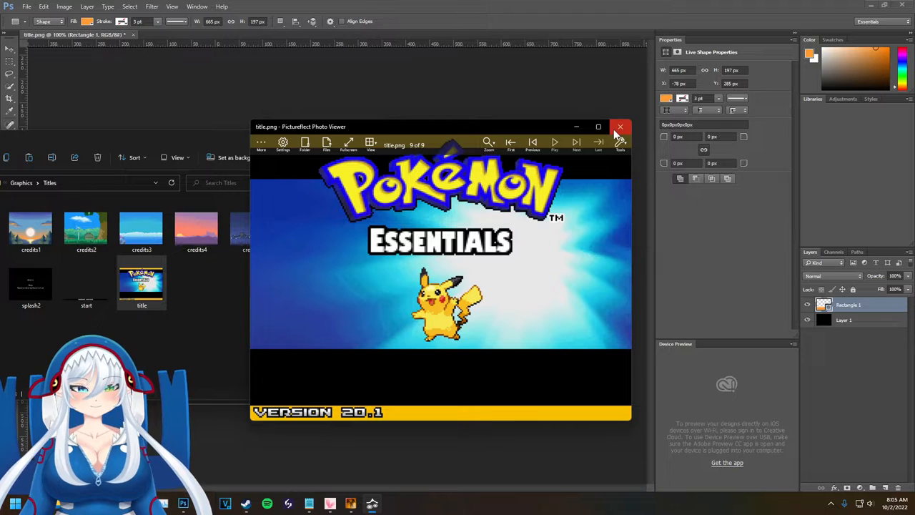
- Add an orange top band with white 'Monster Girl Utopia' text in a decorative font from the font list
left_click(621, 126)
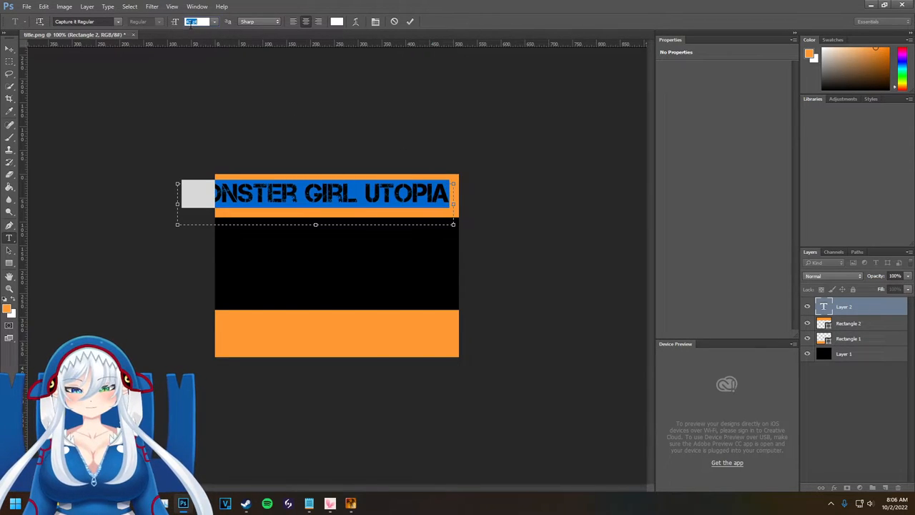
left_click(117, 21)
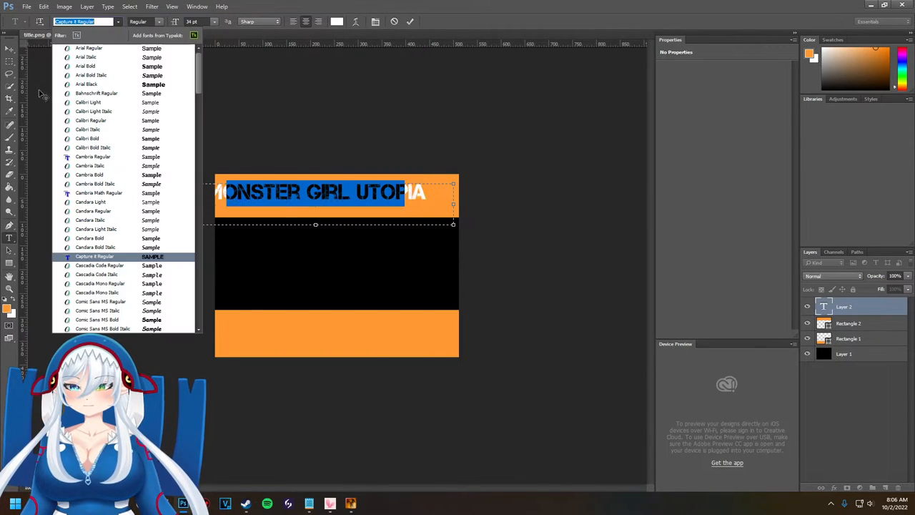
scroll("down", 3)
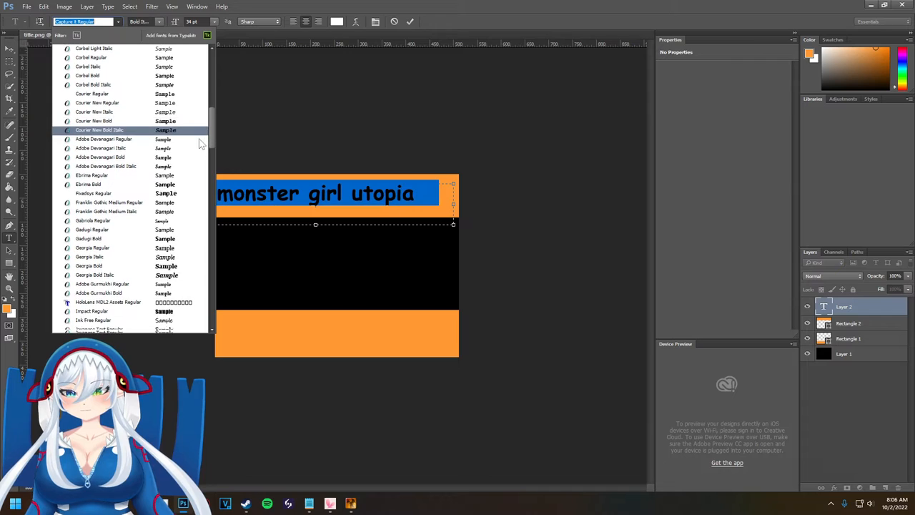
scroll("down", 3)
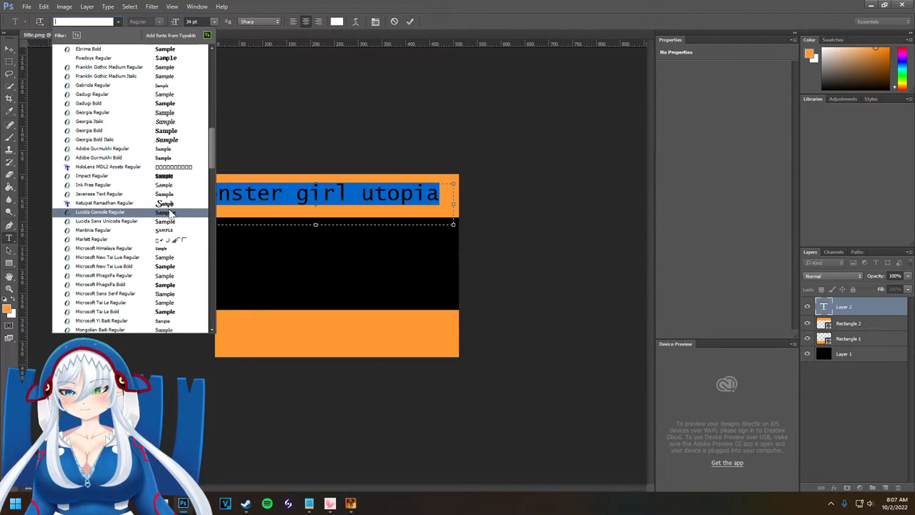
left_click(104, 203)
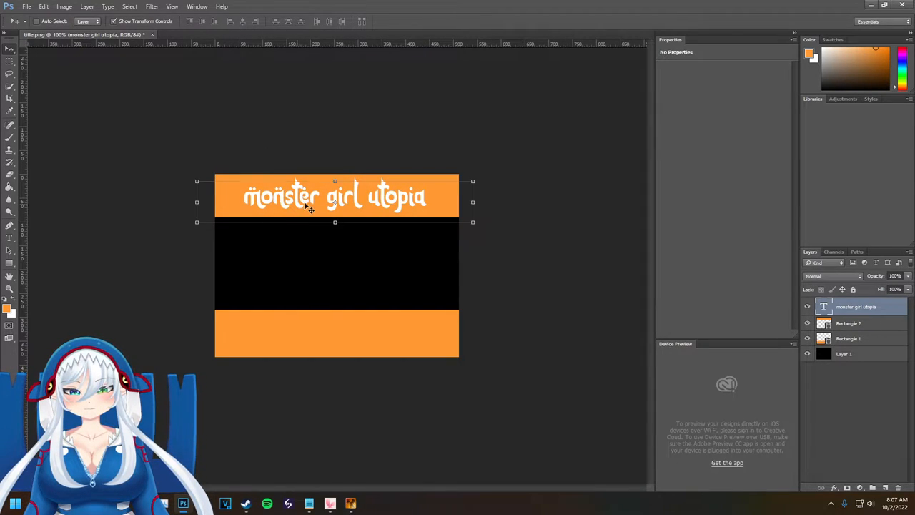
left_click(9, 237)
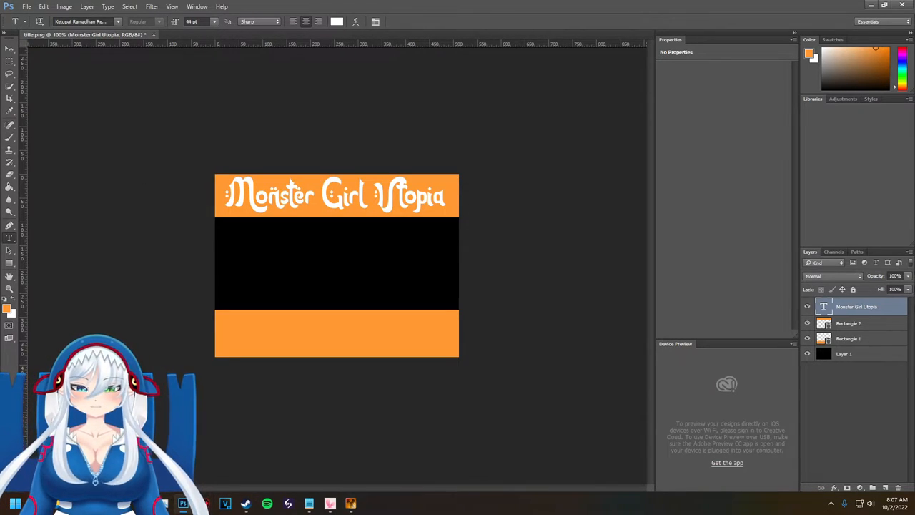
- Through Blending Options, enable Drop Shadow and Gradient Overlay on the title text layer
right_click(856, 305)
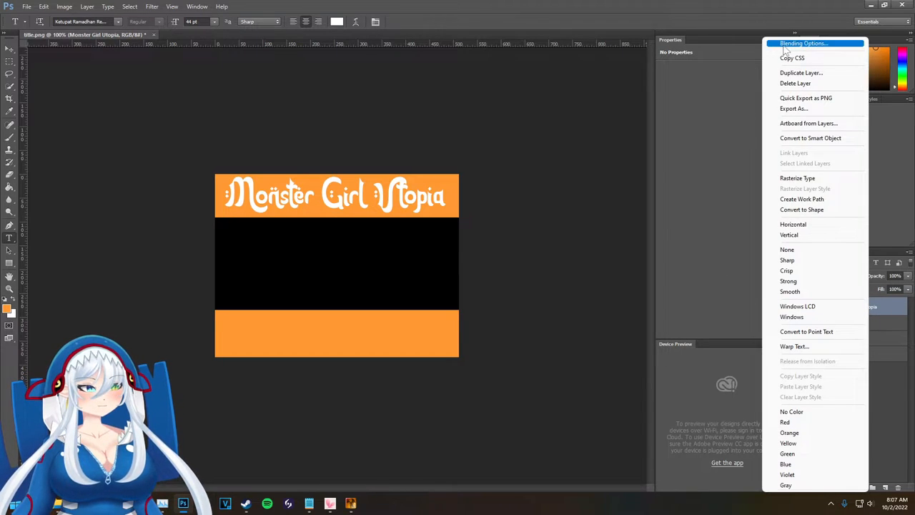
left_click(804, 43)
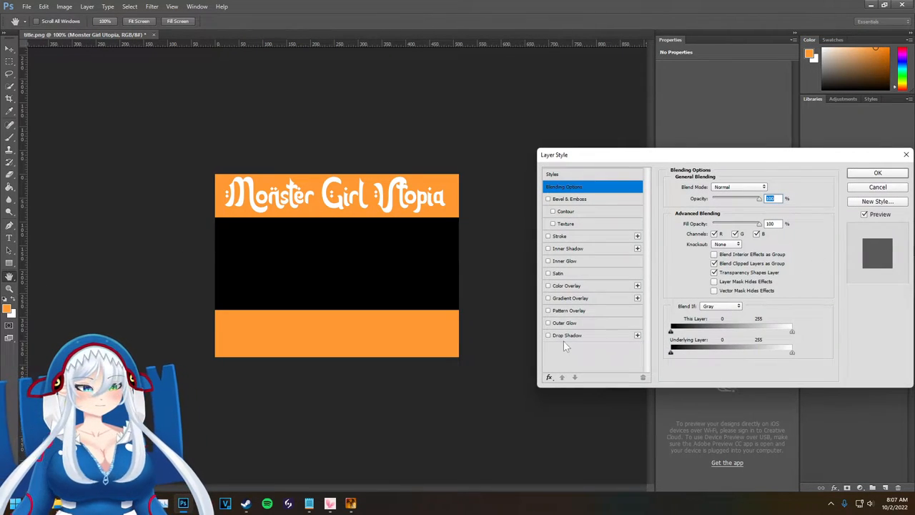
left_click(549, 334)
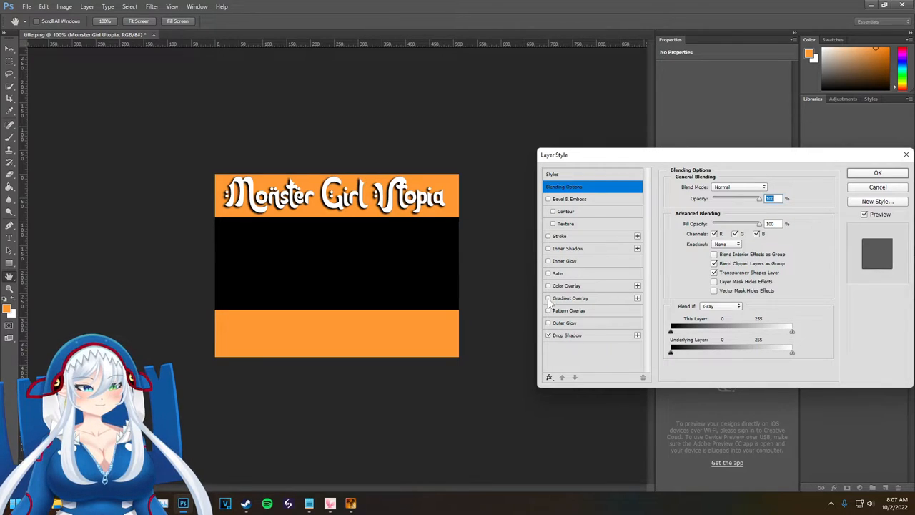
left_click(877, 172)
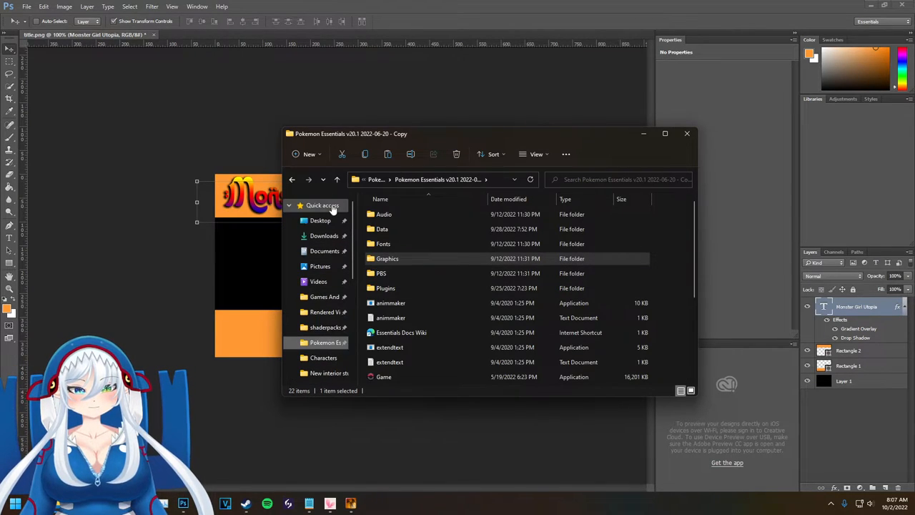
- Drag Front Sprite from Quick access into the canvas and fit it inside the black middle area
left_click(323, 206)
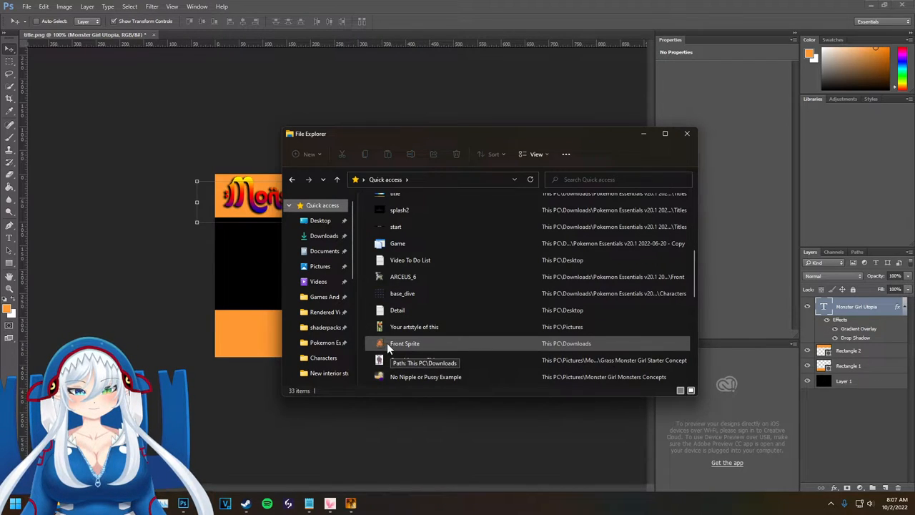
left_click(404, 343)
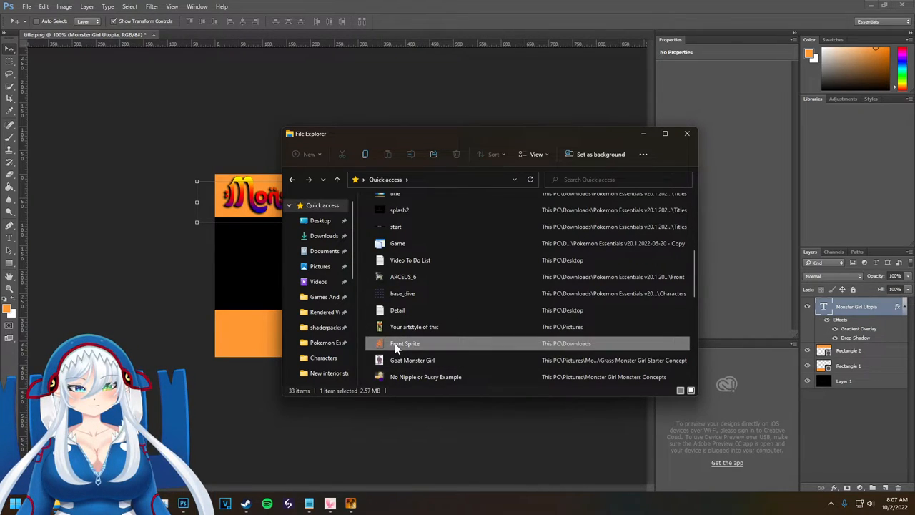
left_click(686, 133)
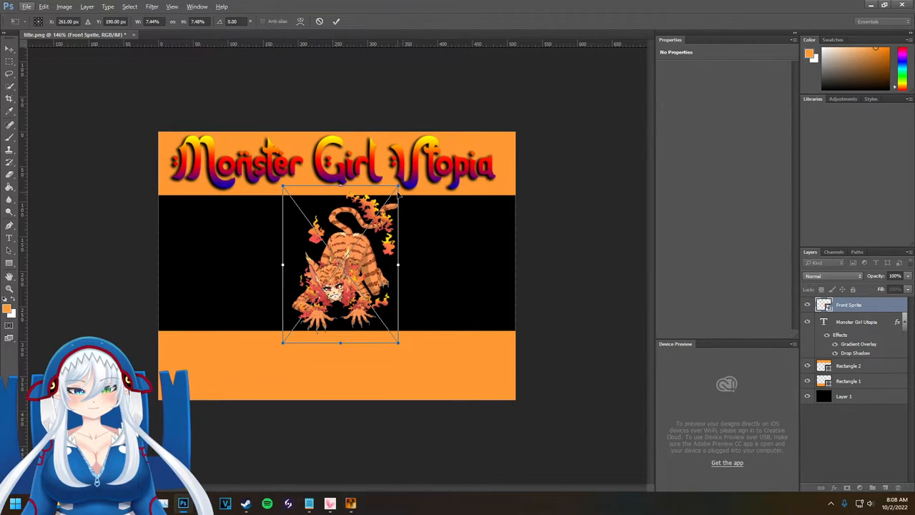
left_click_drag(397, 191, 395, 195)
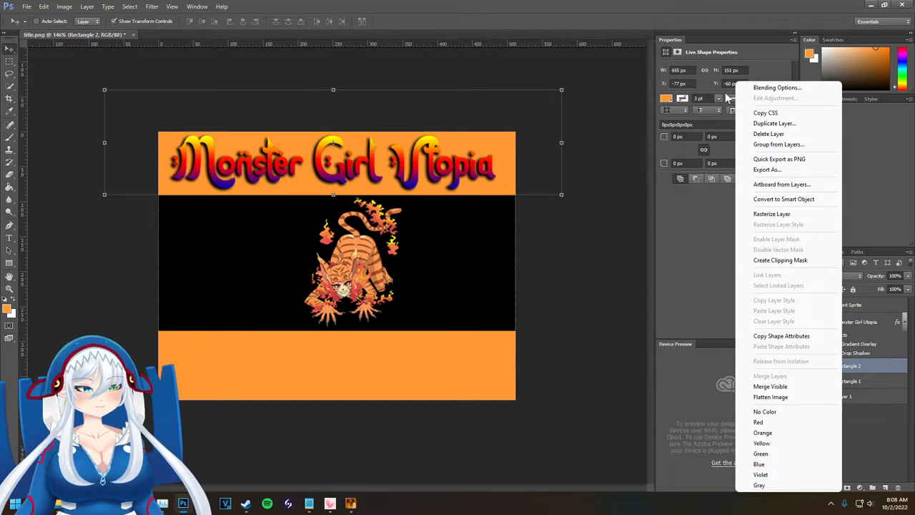
- In the top band's Layer Style, enable Inner Glow with adjusted choke and Precise technique
left_click(776, 87)
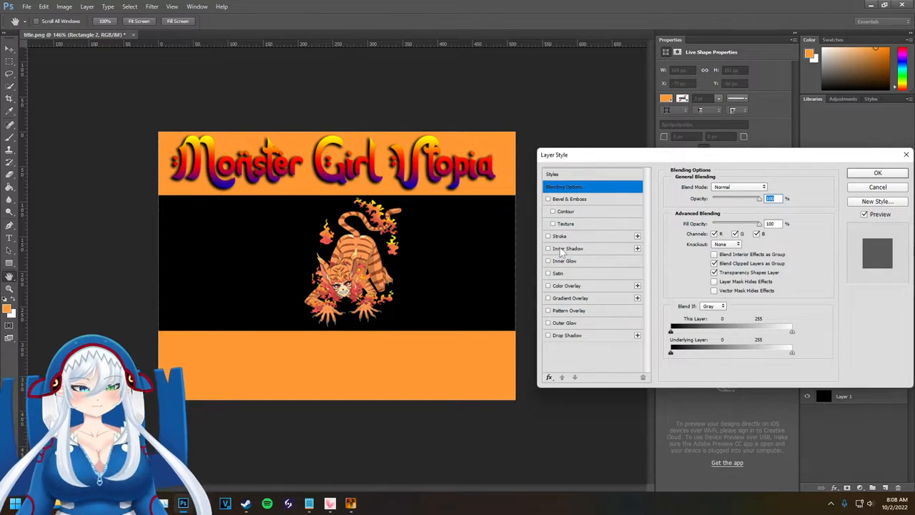
left_click(566, 249)
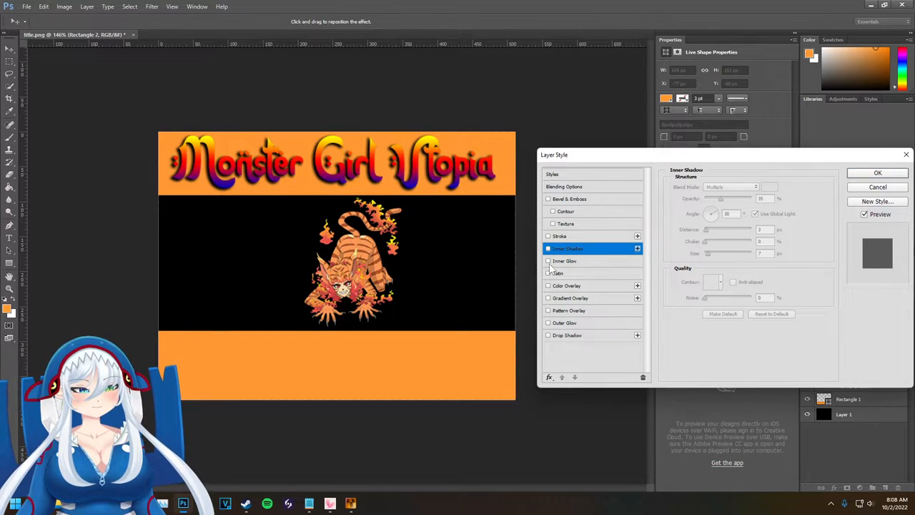
left_click(563, 260)
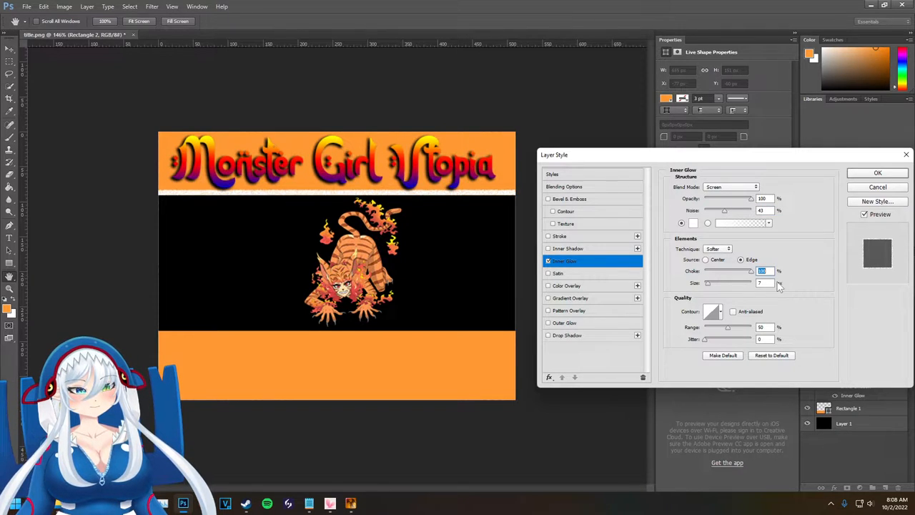
left_click(763, 283)
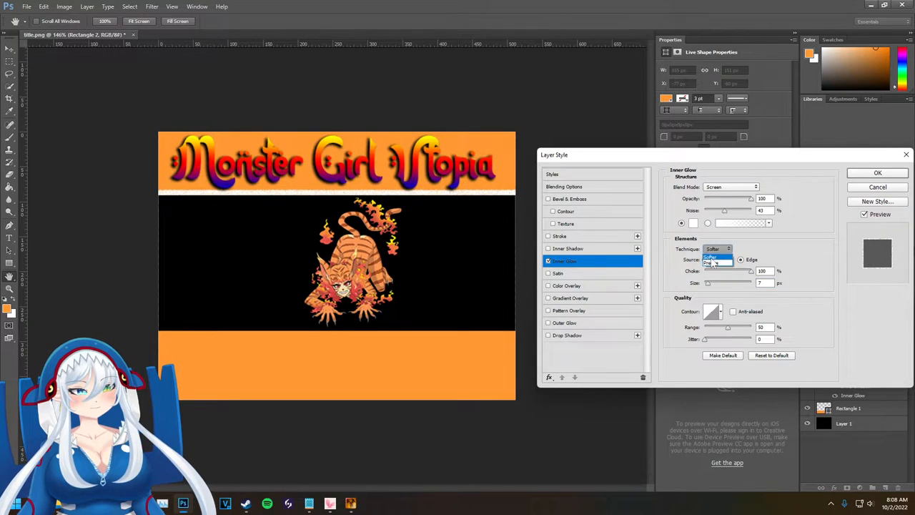
left_click(717, 262)
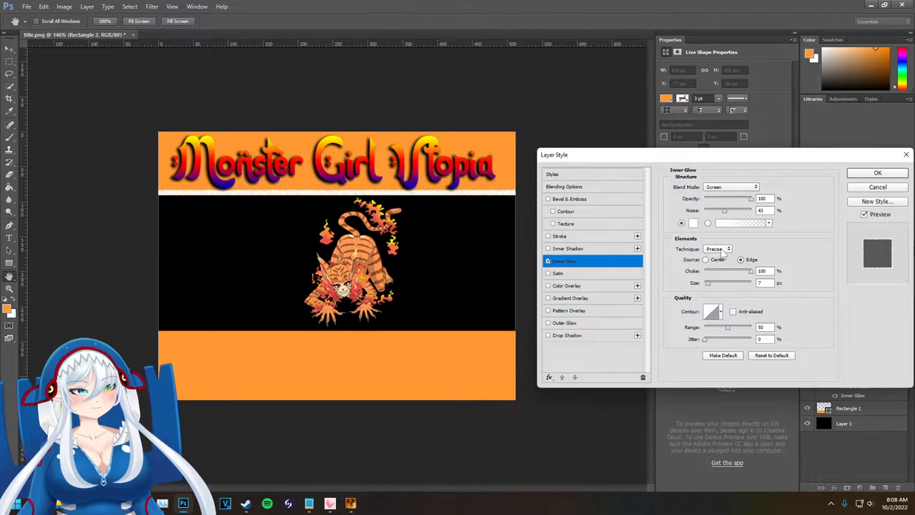
left_click(716, 249)
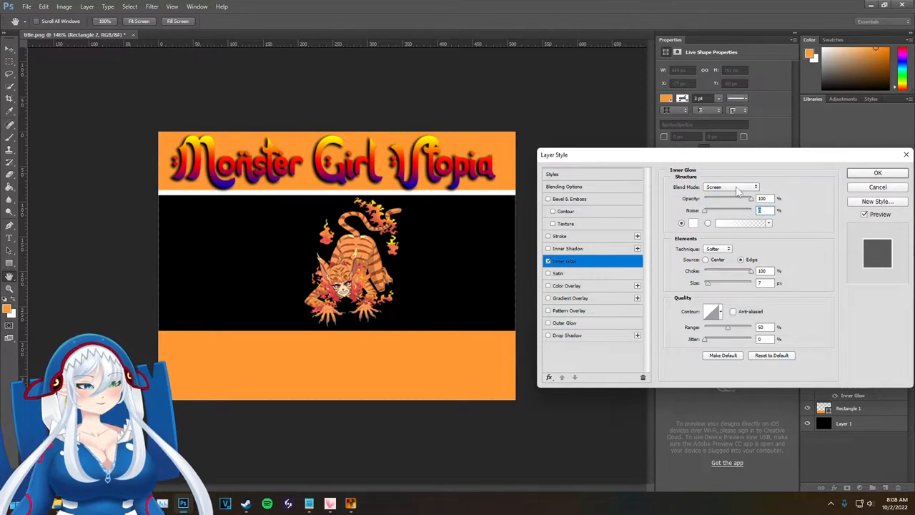
- Set the inner glow colour to pure red #ff0000 with Darken blend mode and apply it
left_click(692, 223)
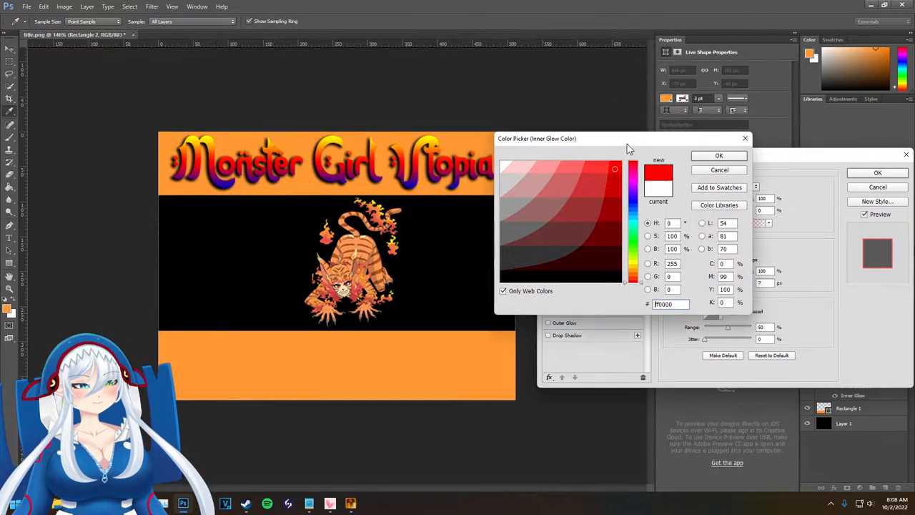
left_click(606, 172)
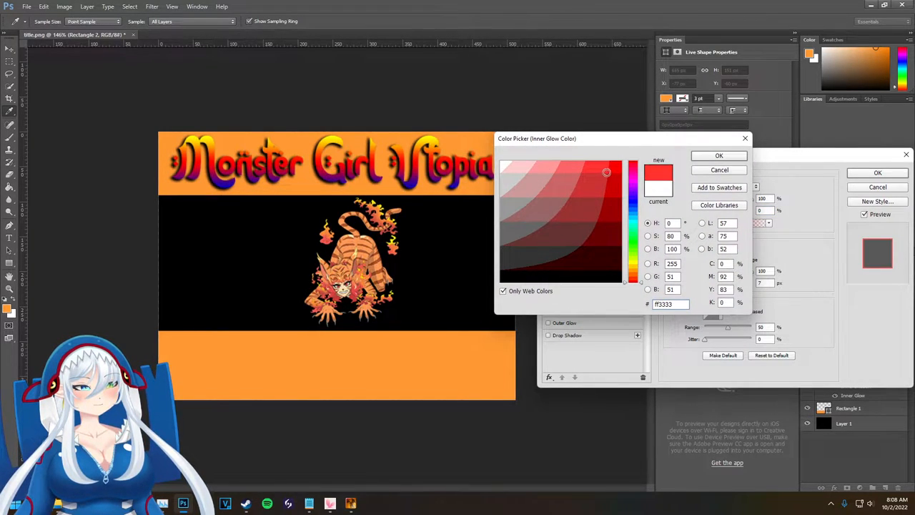
left_click(719, 155)
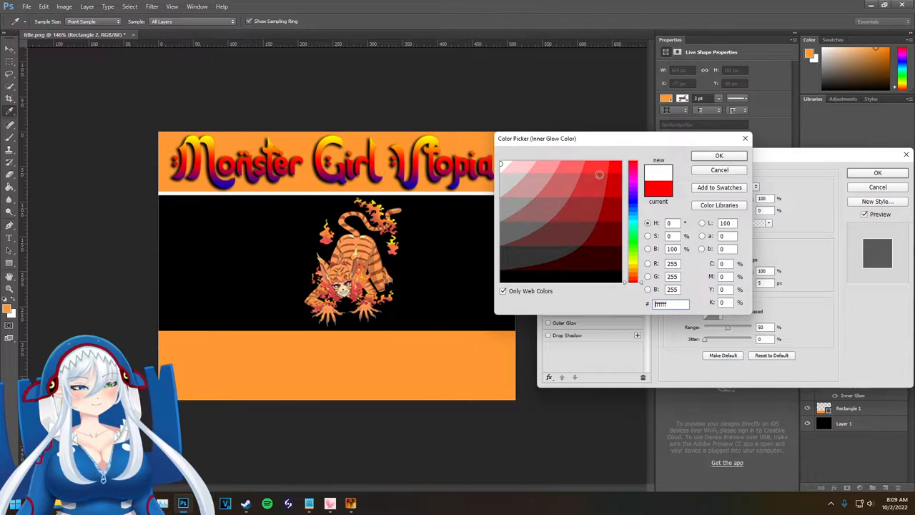
left_click(510, 166)
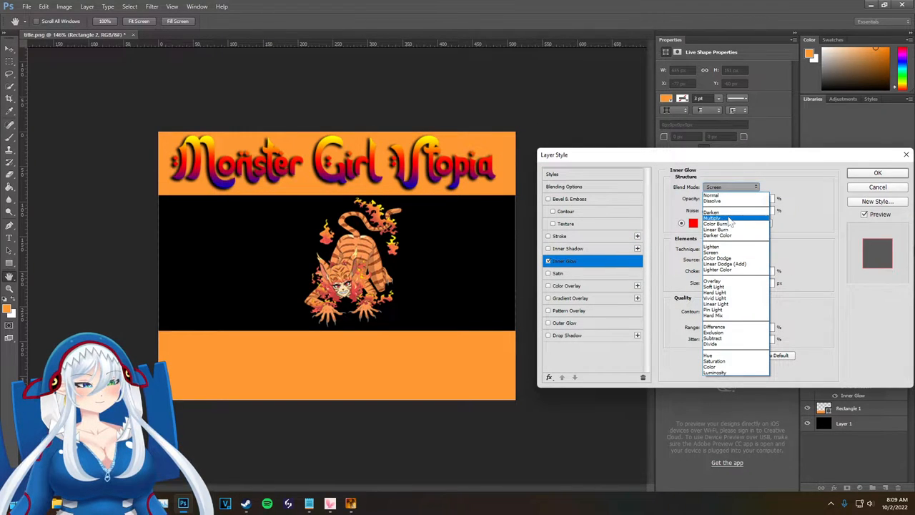
left_click(713, 217)
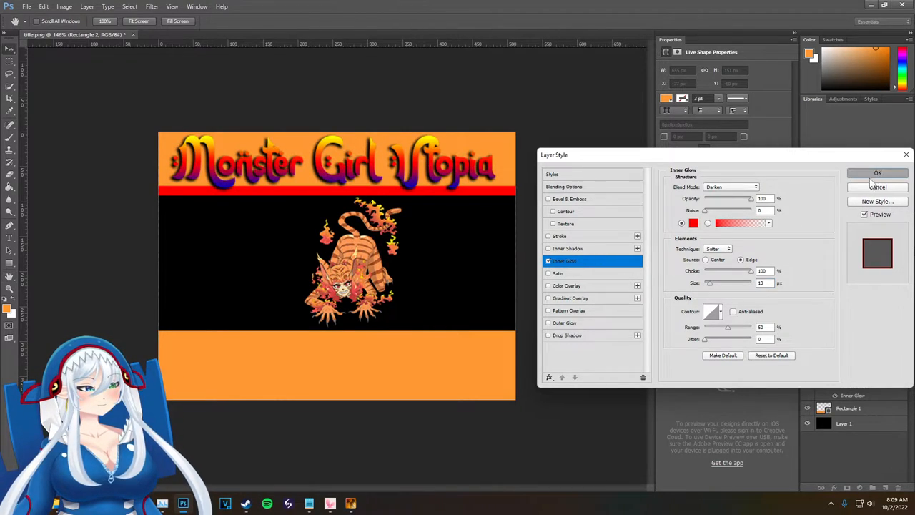
left_click(878, 173)
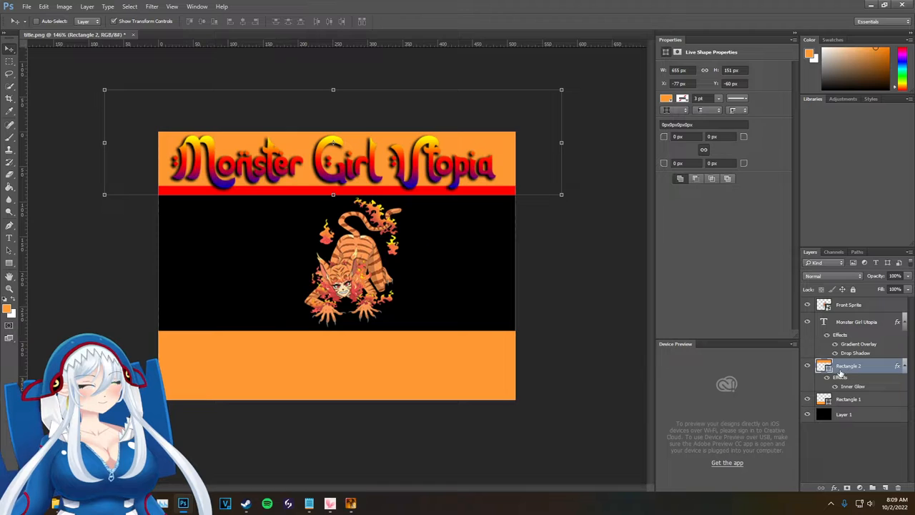
- Apply the same red Inner Glow to Rectangle 1 and start a text box at the image's bottom-left
left_click(849, 399)
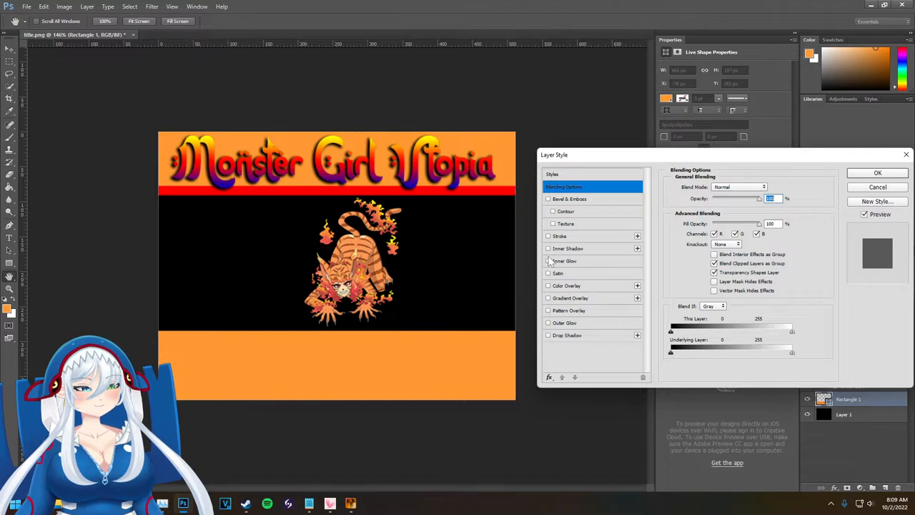
left_click(877, 172)
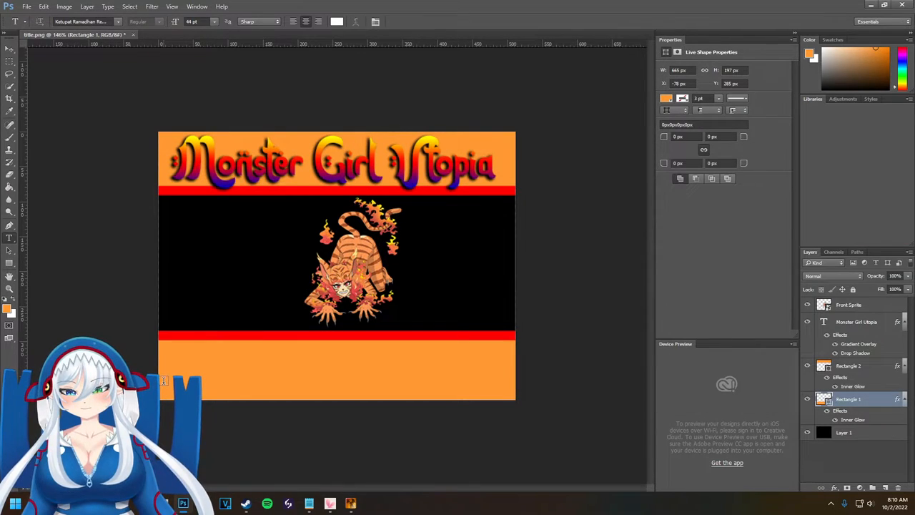
left_click_drag(163, 380, 292, 397)
type("early stages")
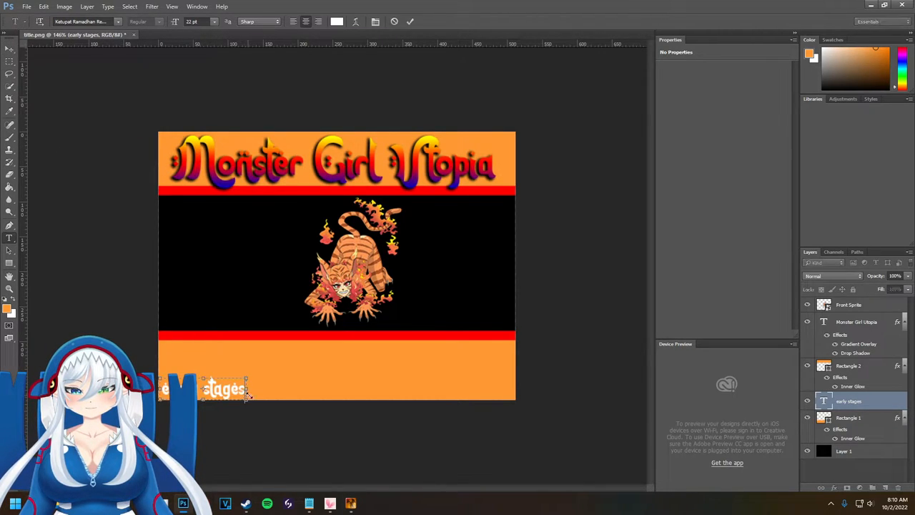
- Widen the caption box and extend the text to read 'Early Stages 20.1'
left_click_drag(249, 389, 289, 389)
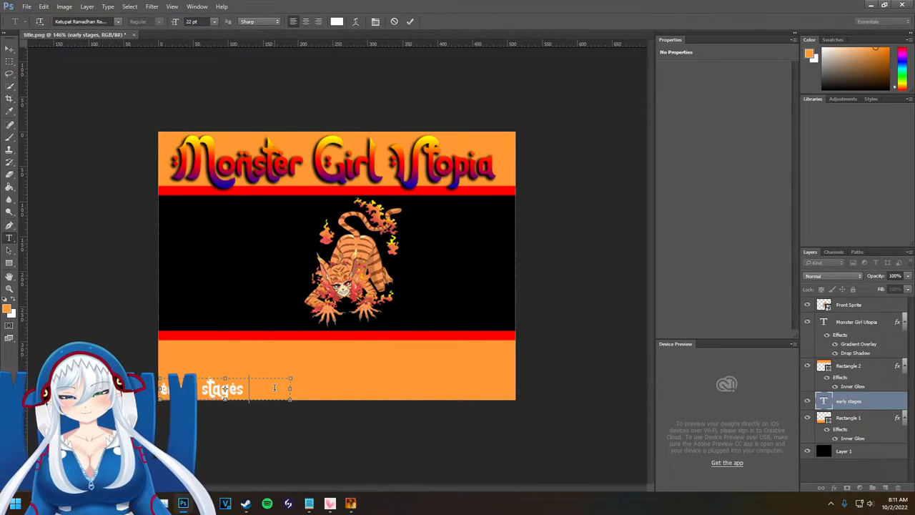
type("20.")
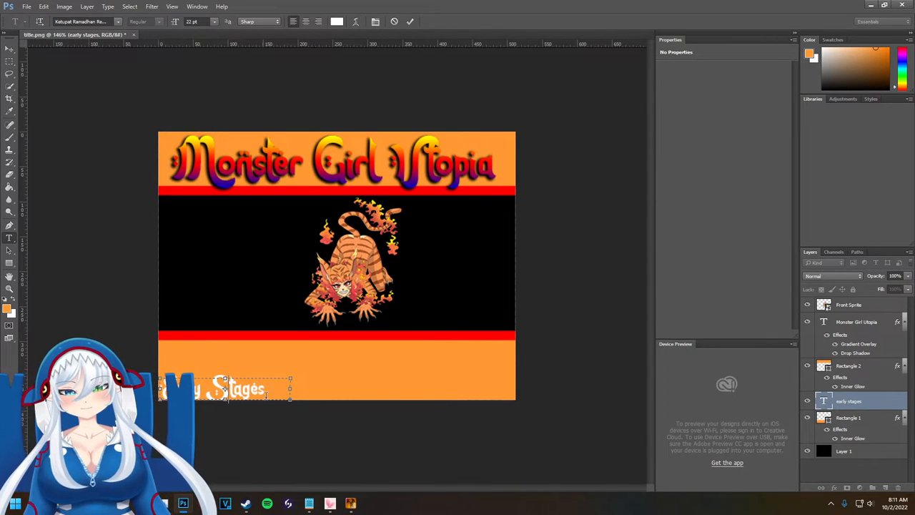
left_click_drag(289, 389, 334, 389)
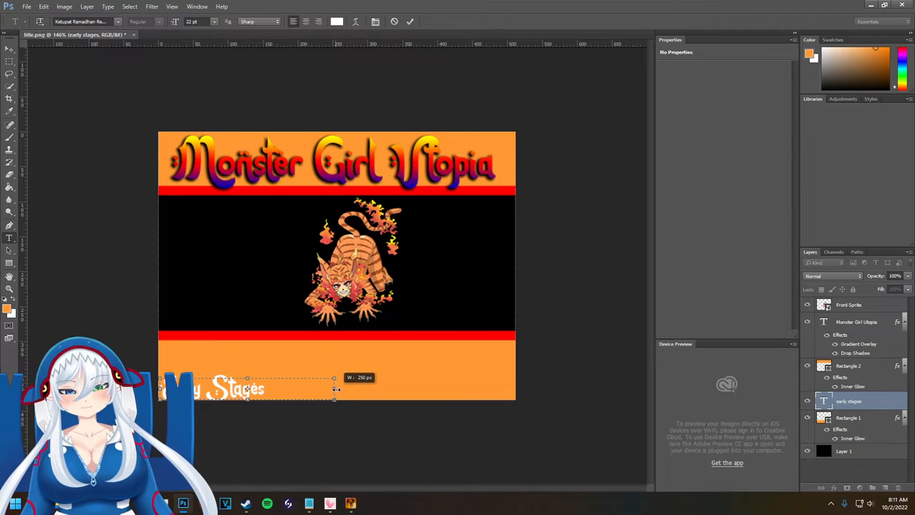
type("20.1")
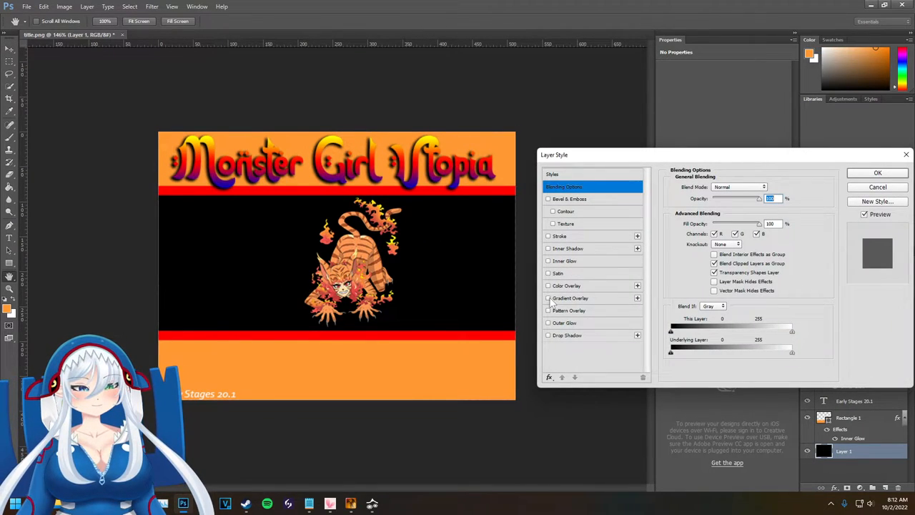
- Try gradient overlay presets and a stroke on the background, then switch both off
left_click(569, 298)
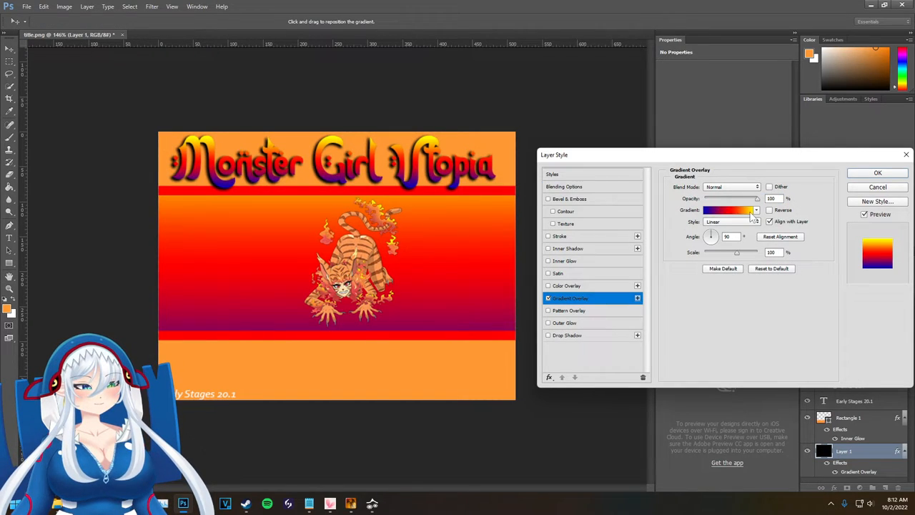
left_click(756, 209)
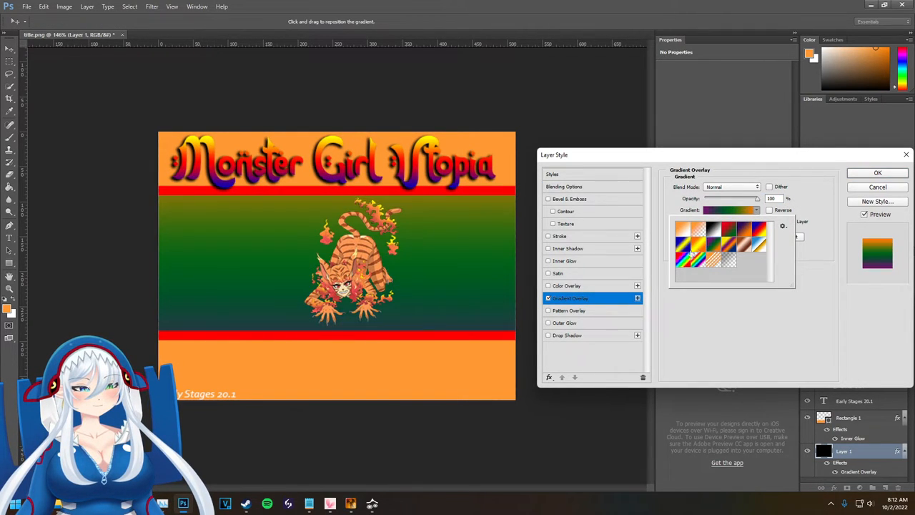
left_click(744, 227)
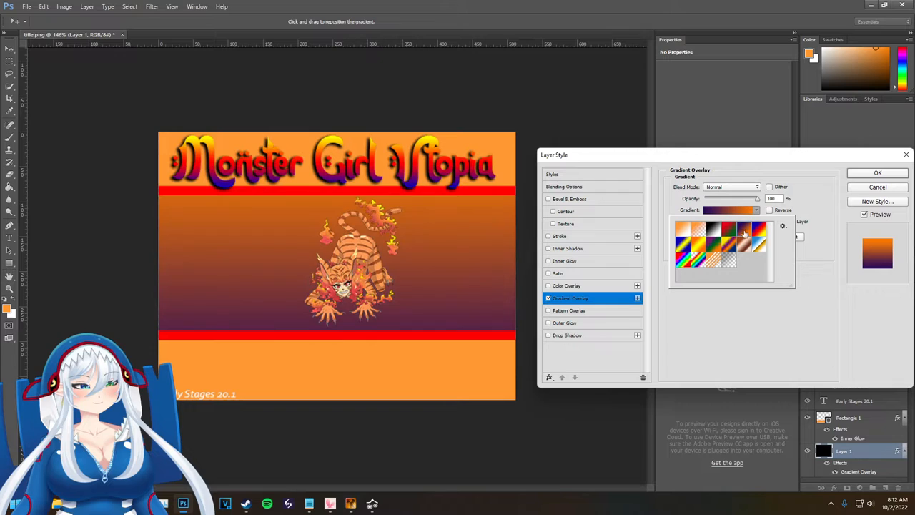
left_click(745, 250)
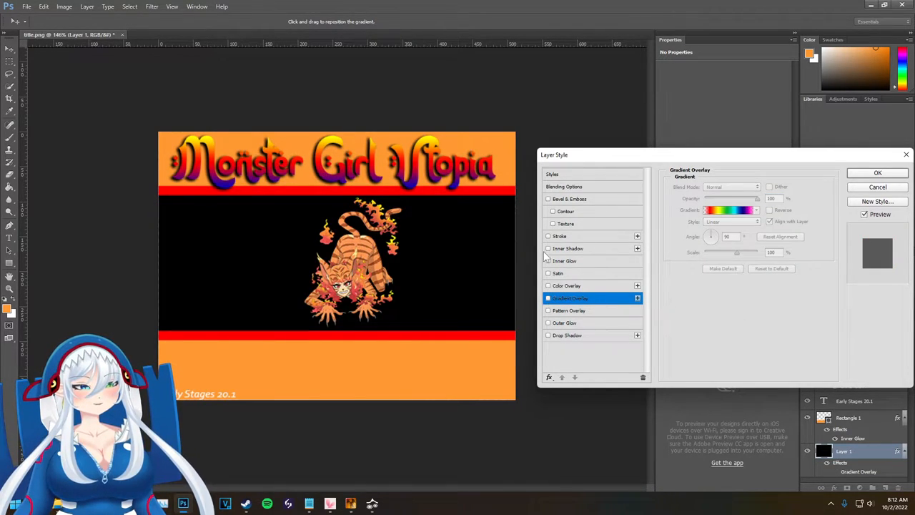
left_click(549, 236)
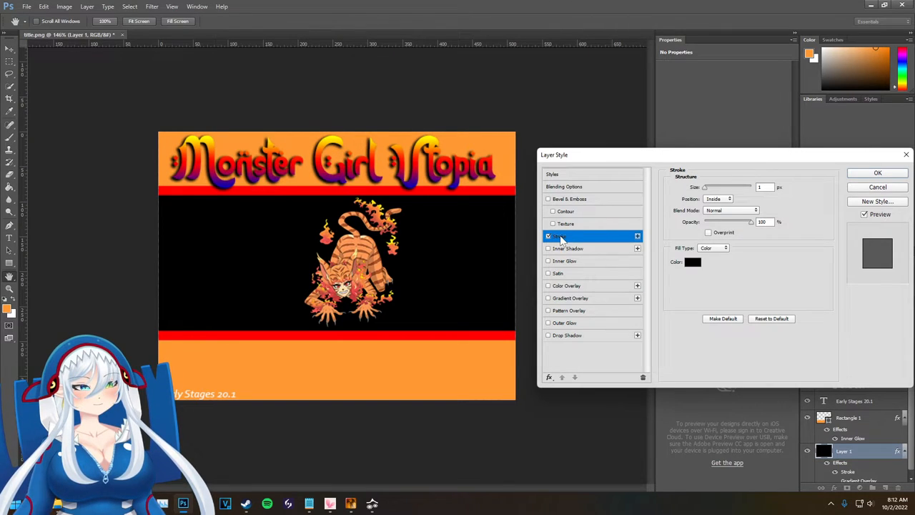
left_click(549, 236)
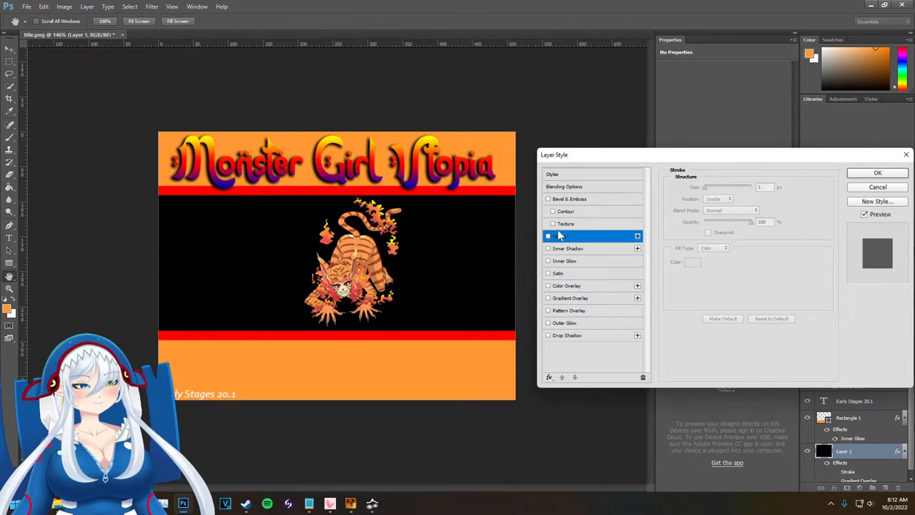
- Enable a textured Bevel & Emboss with a diamond pattern and a contour
left_click(551, 223)
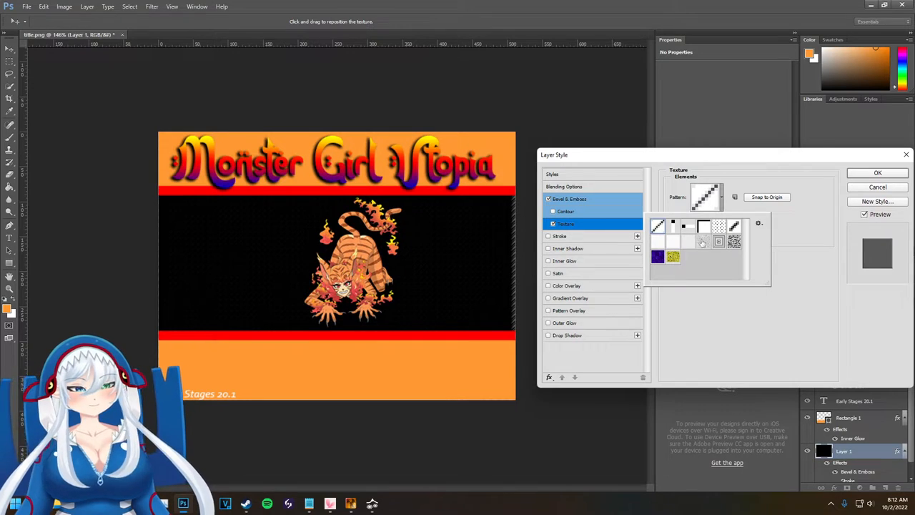
left_click(672, 257)
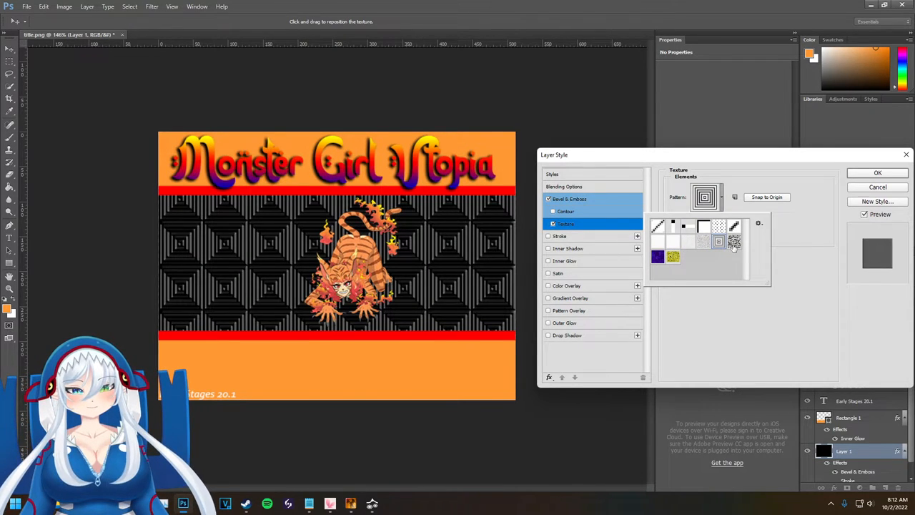
mouse_move(732, 245)
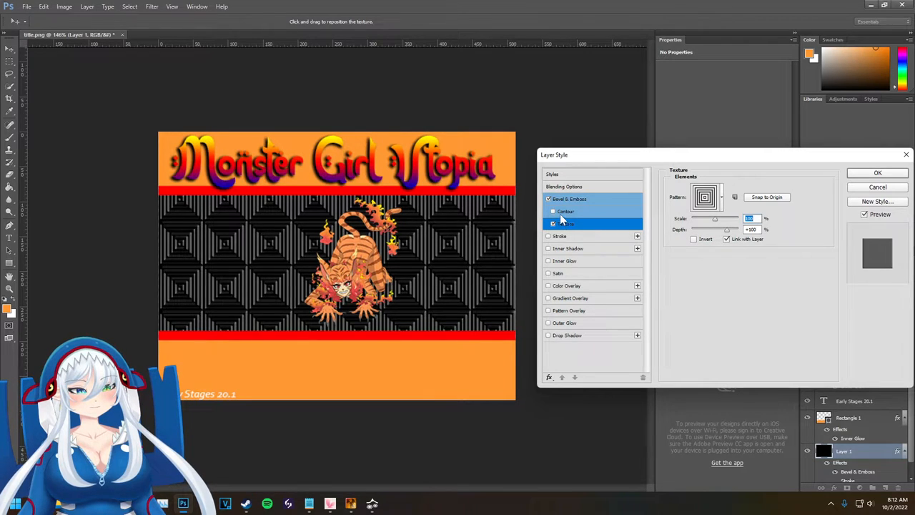
left_click(566, 212)
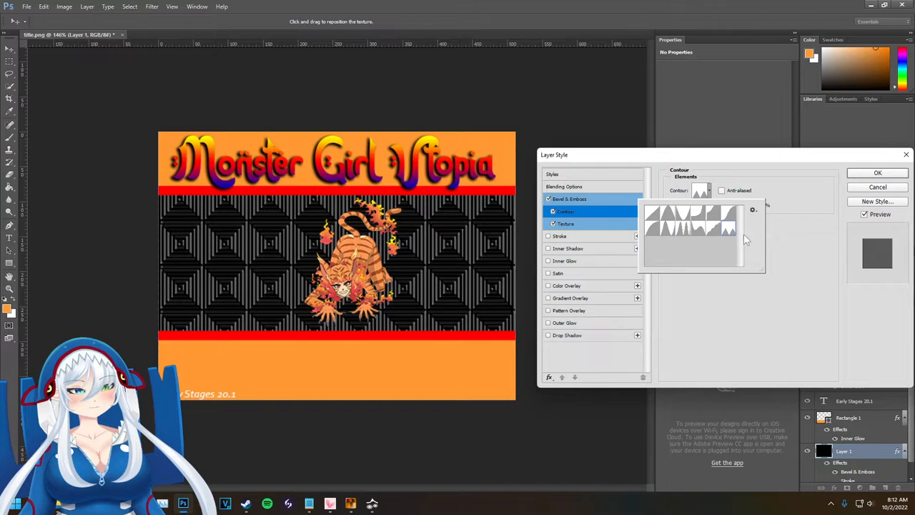
left_click(563, 185)
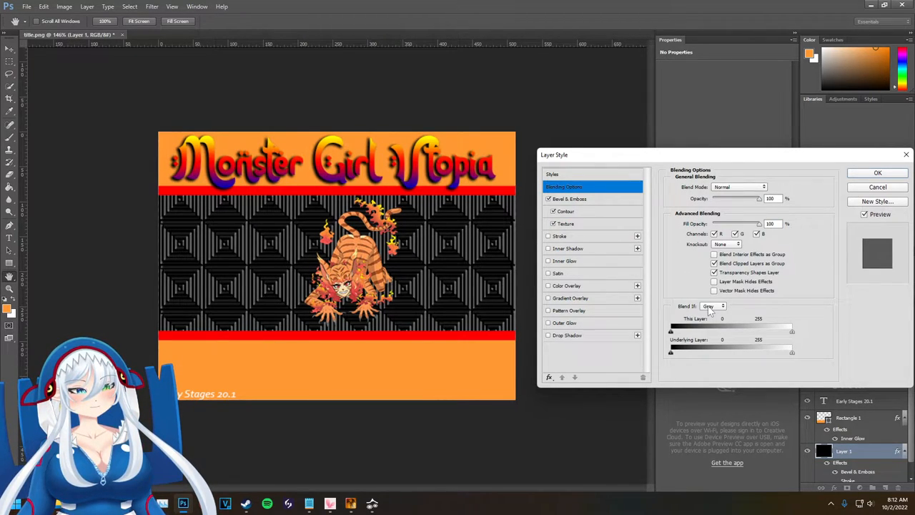
- Tint the patterned background with a deep red colour overlay
left_click(557, 273)
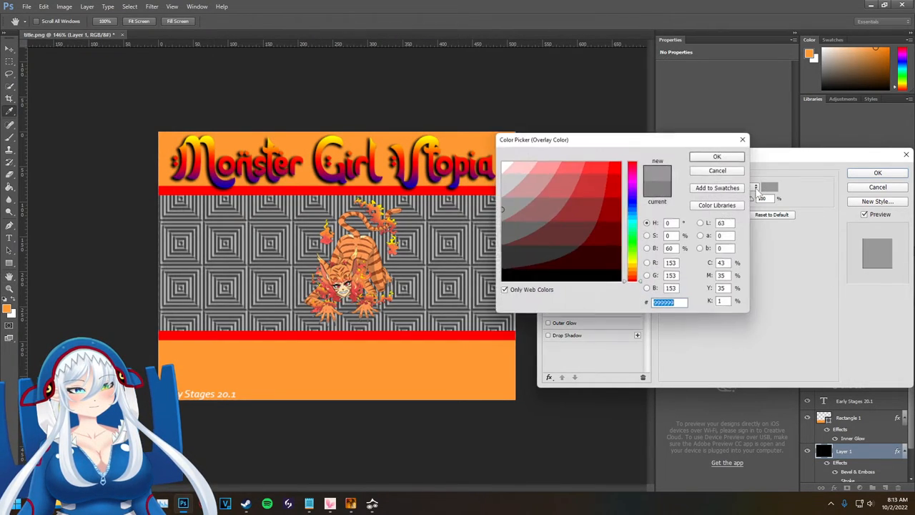
left_click(601, 166)
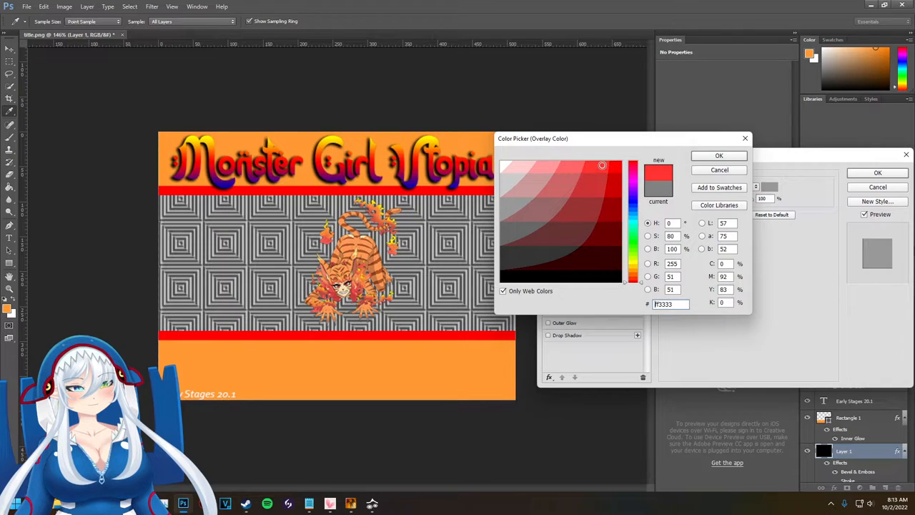
left_click(568, 189)
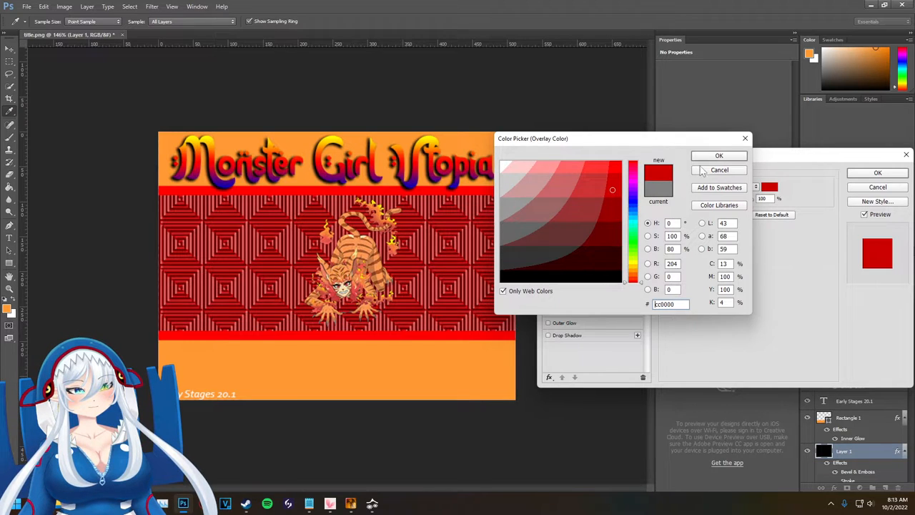
- Change the bevel texture to the fine diagonal stripes pattern and apply the layer style
left_click(718, 155)
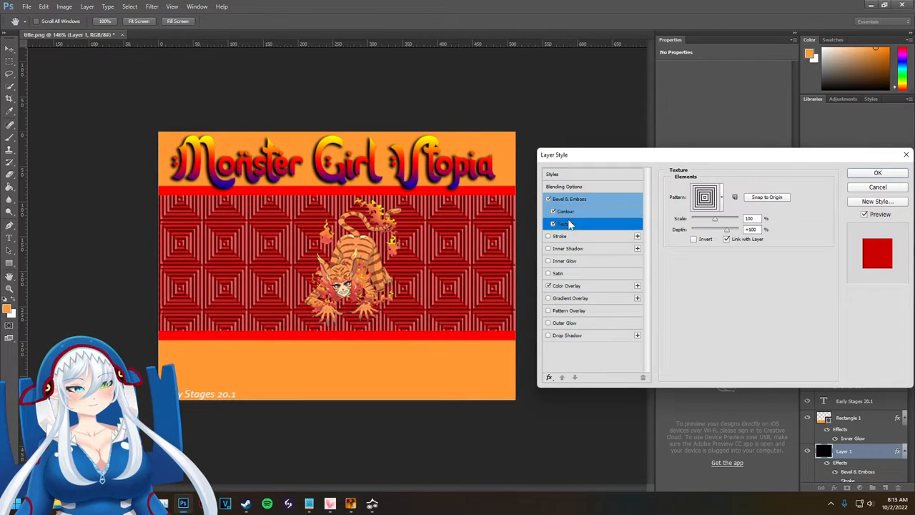
left_click(720, 197)
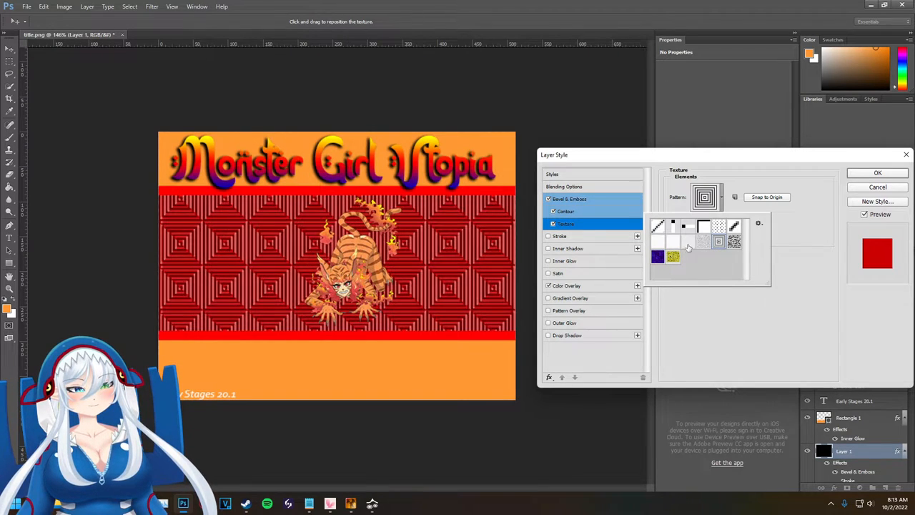
left_click(671, 240)
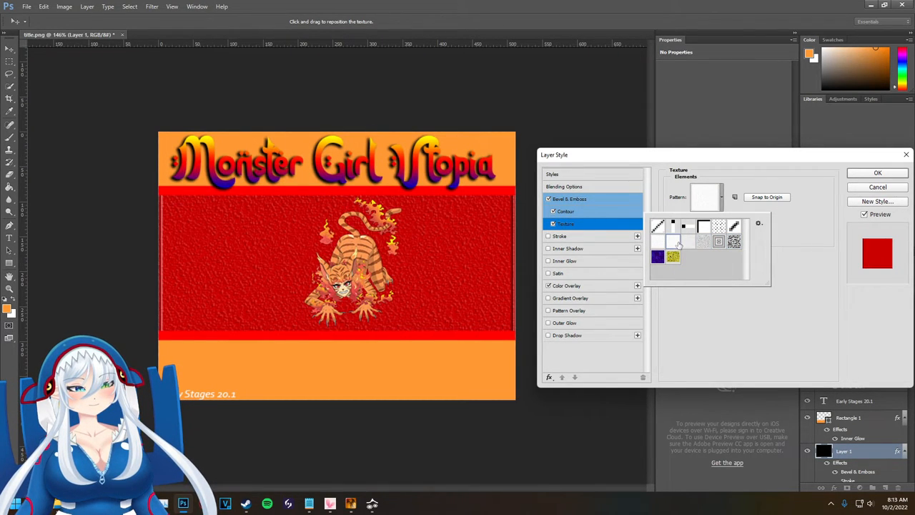
left_click(672, 228)
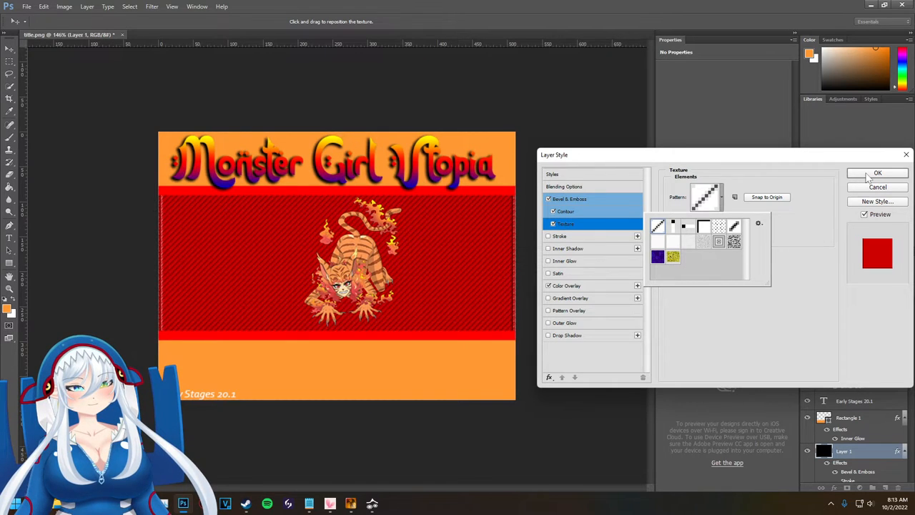
left_click(877, 173)
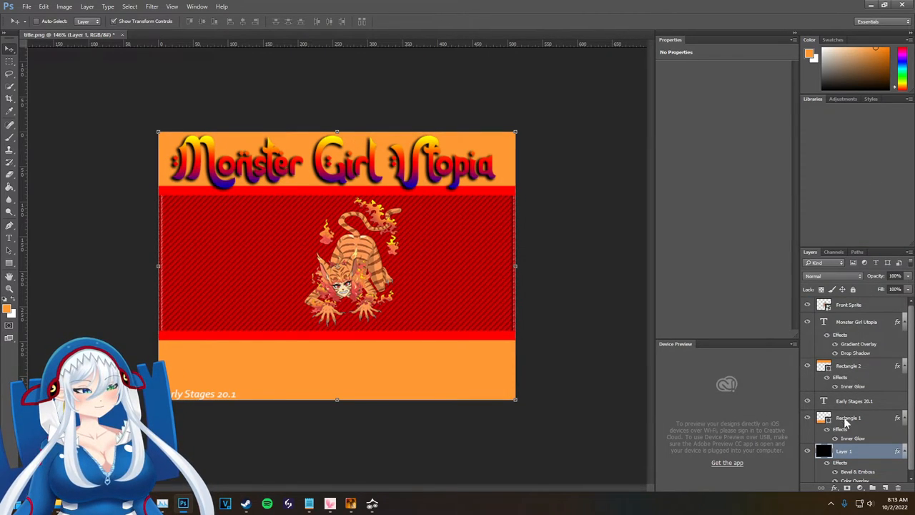
- Give Rectangle 2 an adjusted drop shadow and apply its layer style
left_click(847, 418)
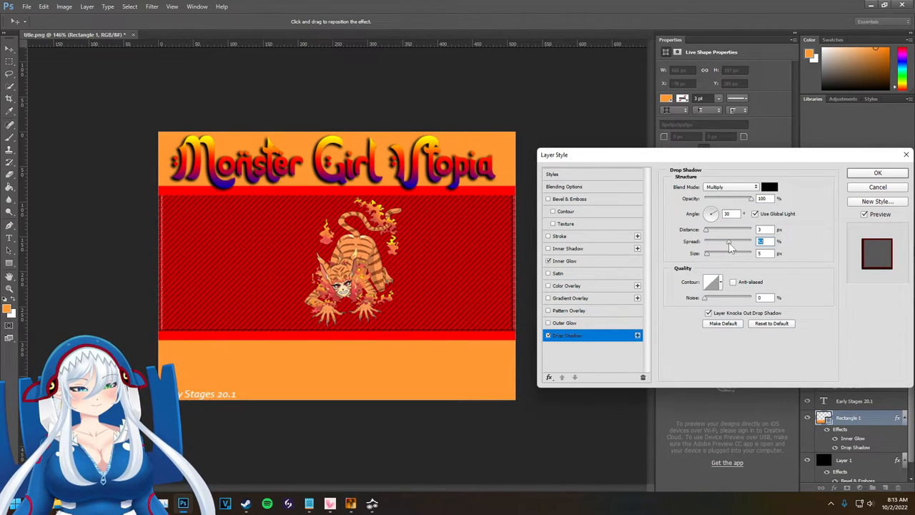
left_click_drag(727, 240, 736, 240)
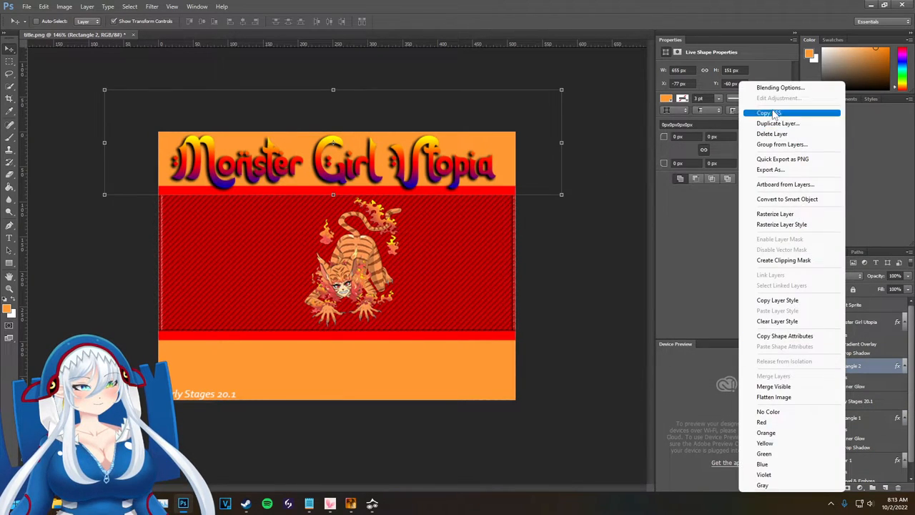
left_click(780, 87)
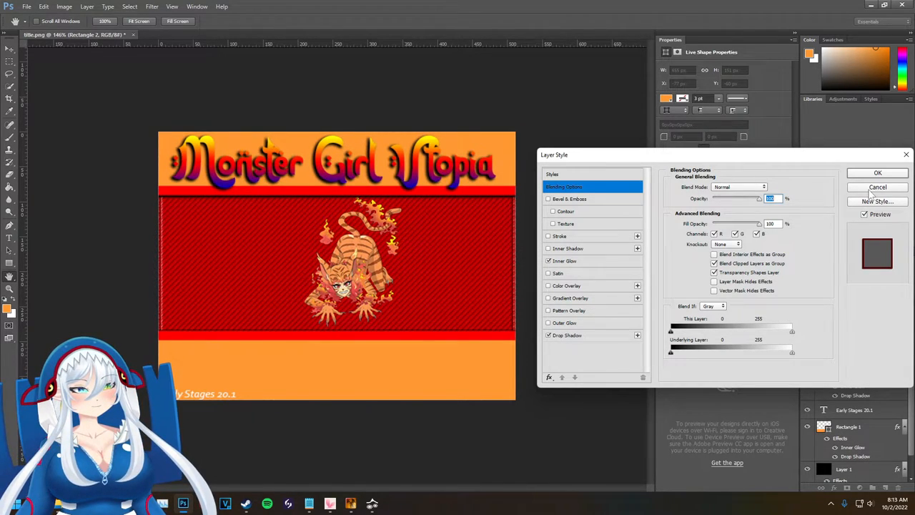
left_click(877, 172)
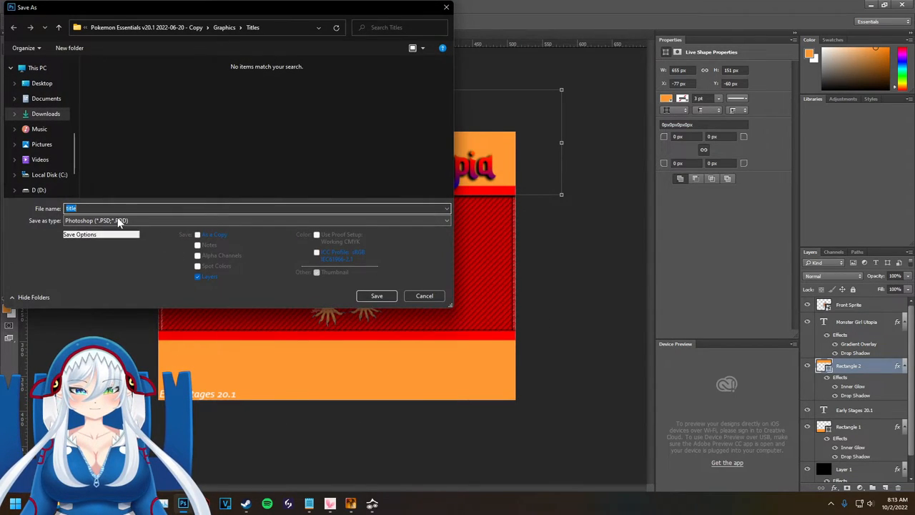
- Save as PNG over the existing title.png in the Titles folder with default PNG options
left_click(255, 220)
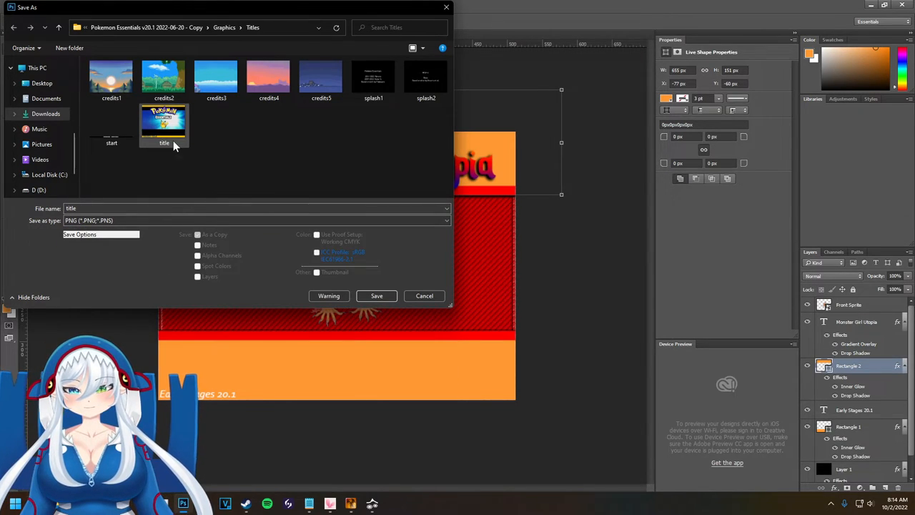
mouse_move(165, 128)
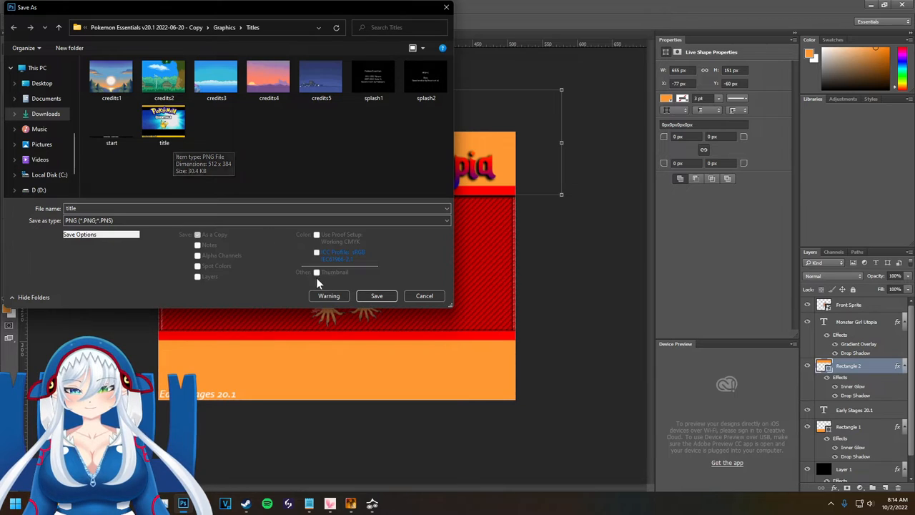
left_click(378, 294)
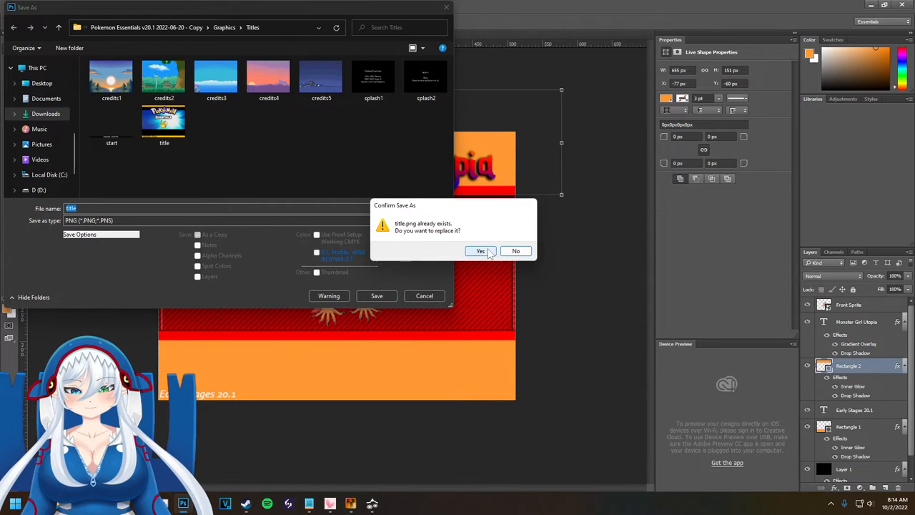
left_click(480, 251)
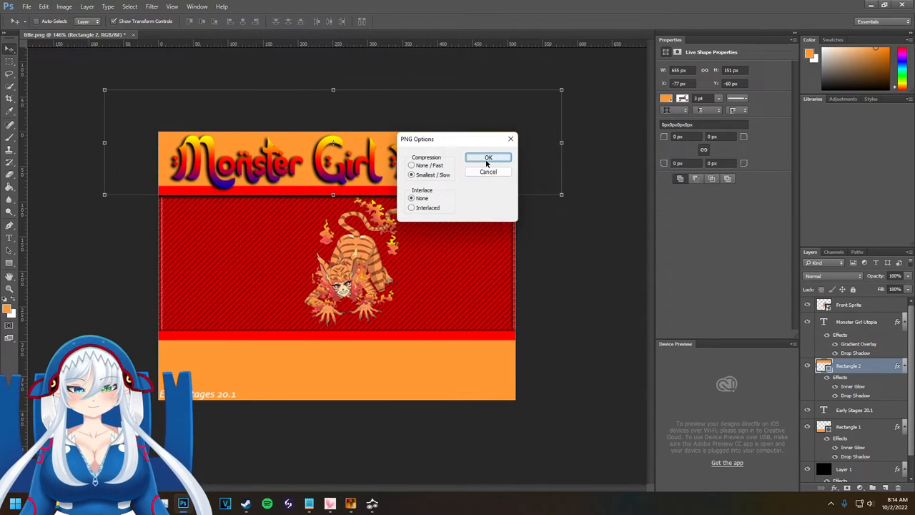
left_click(489, 157)
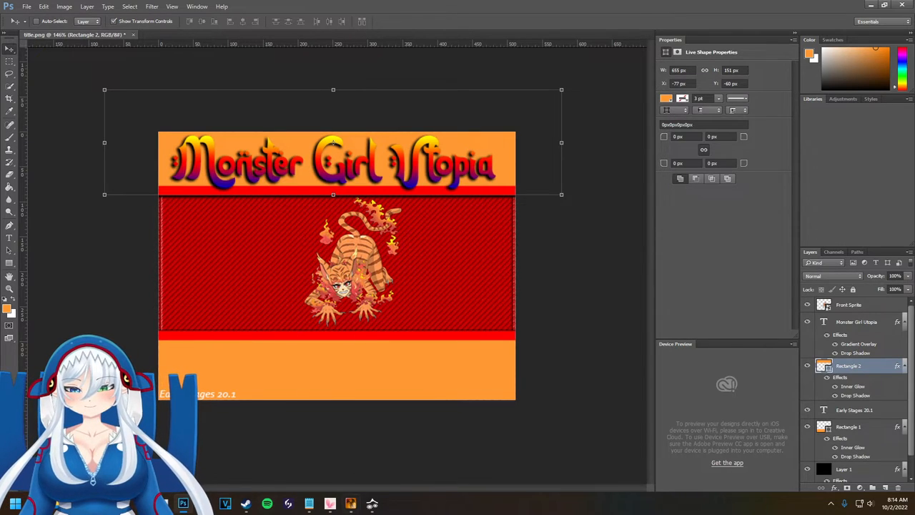
mouse_move(372, 503)
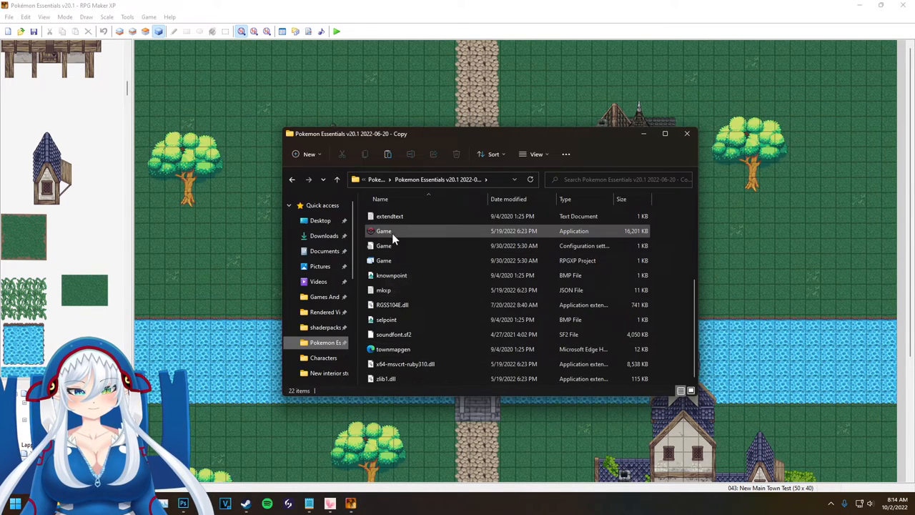
- Run Game.exe to view the new Monster Girl Utopia title screen, then close the game
double_click(383, 230)
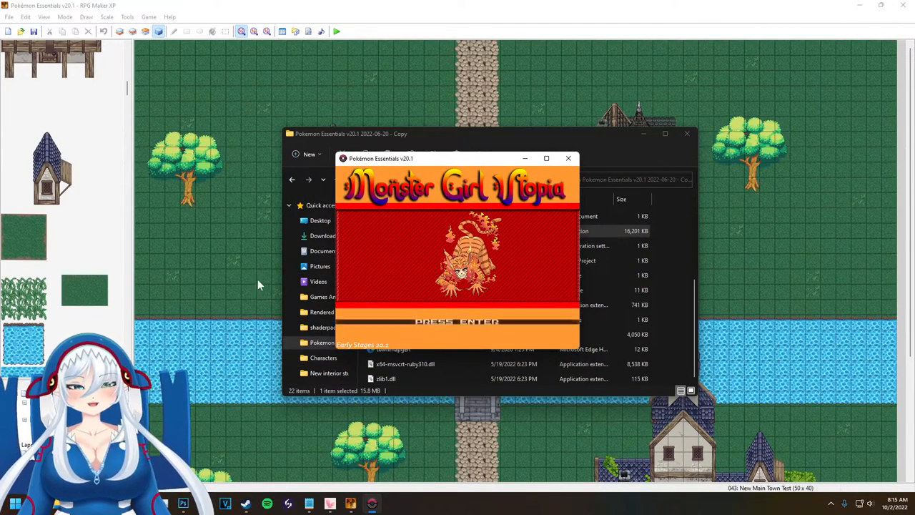
mouse_move(567, 157)
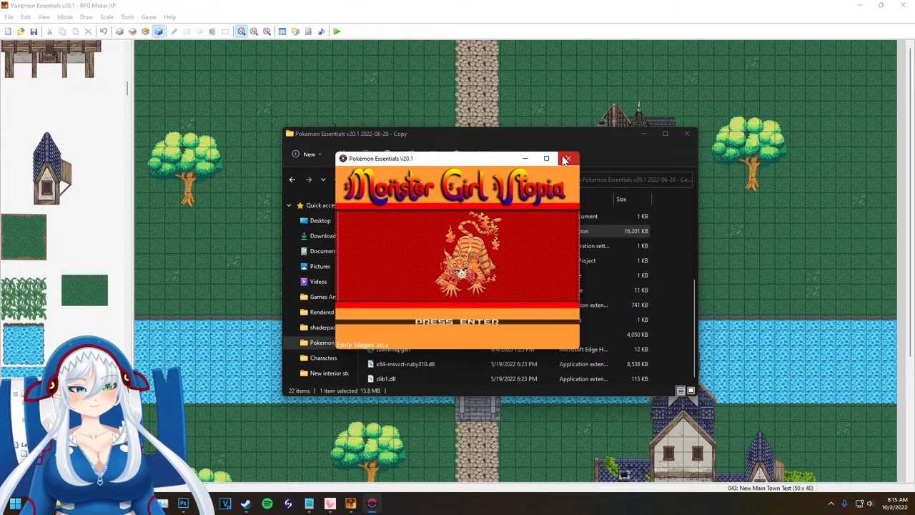
mouse_move(569, 157)
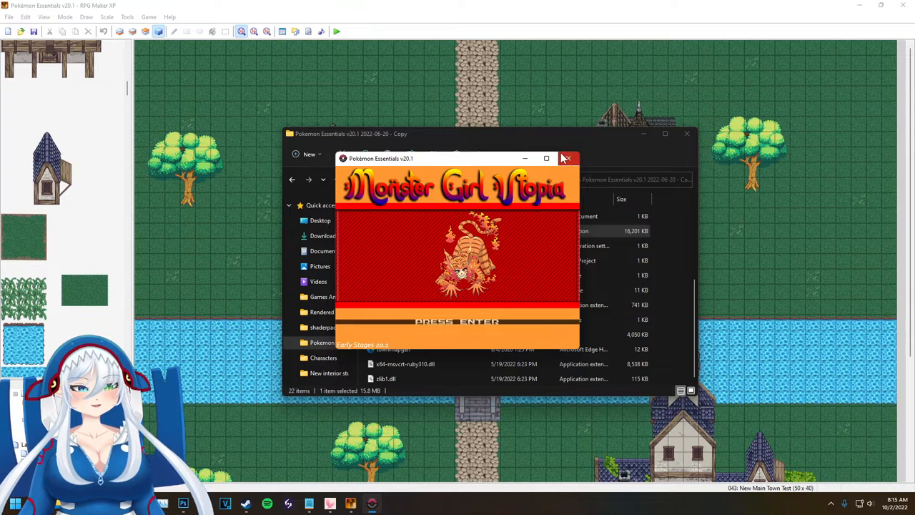
mouse_move(566, 159)
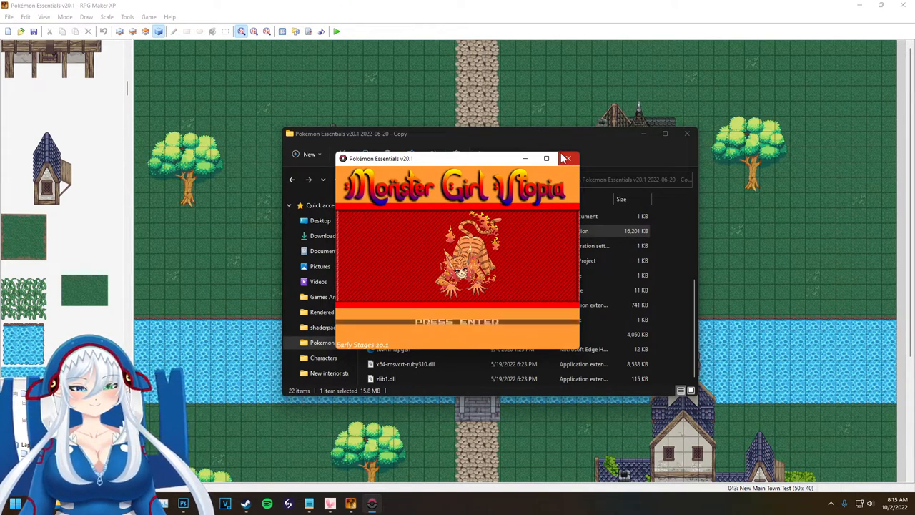
left_click(568, 157)
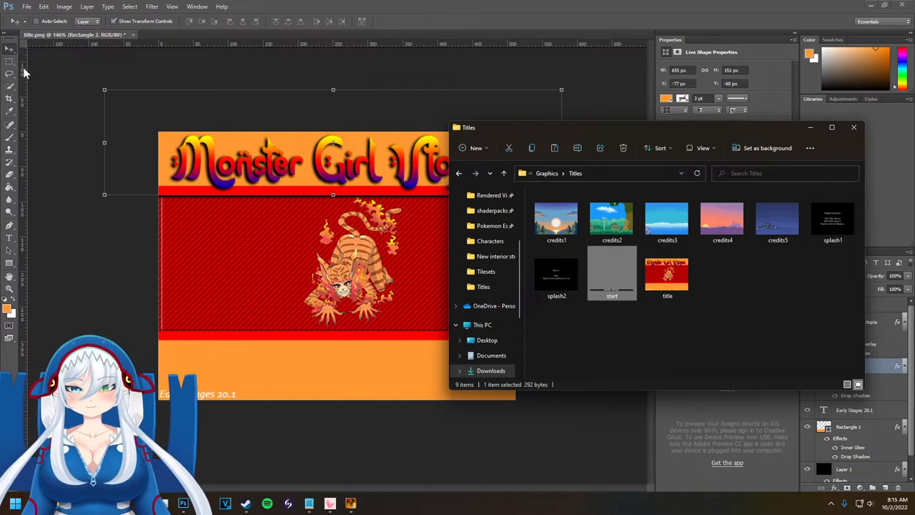
- Bring the title design forward, select the Monster Girl Utopia text and reposition it
left_click(853, 127)
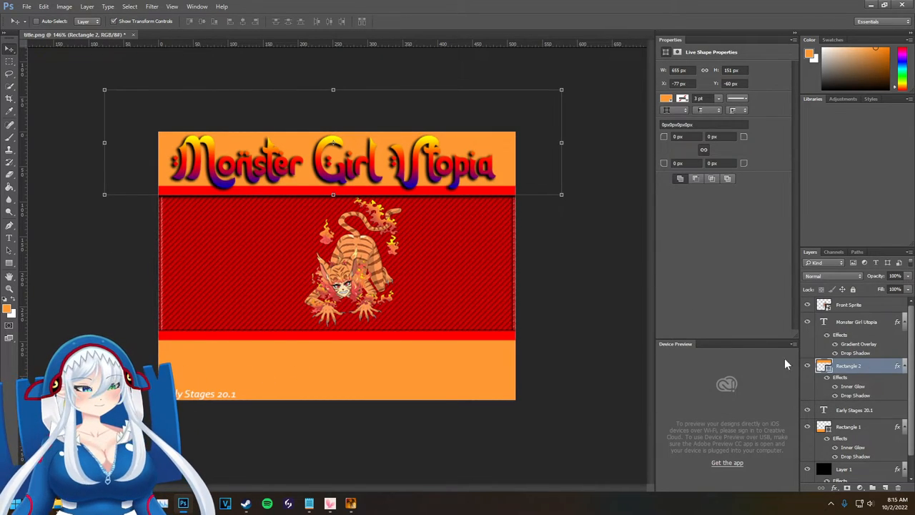
left_click(849, 305)
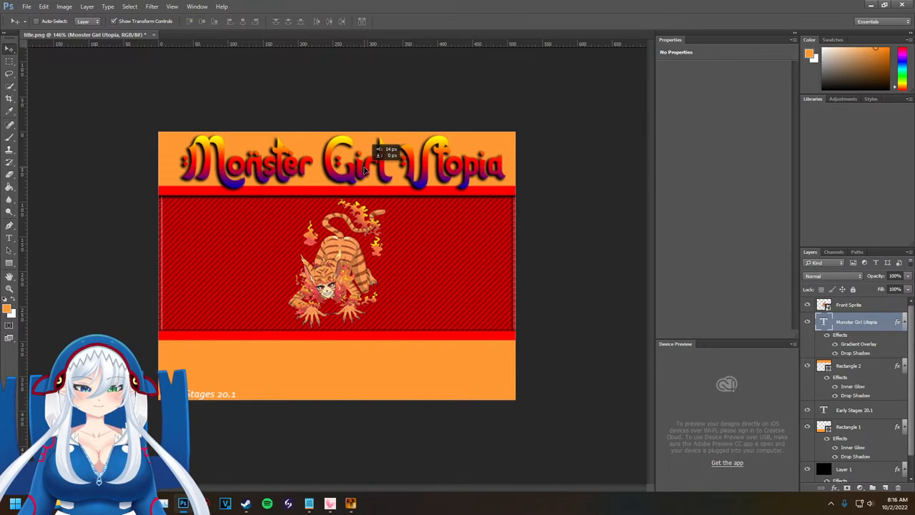
left_click(335, 160)
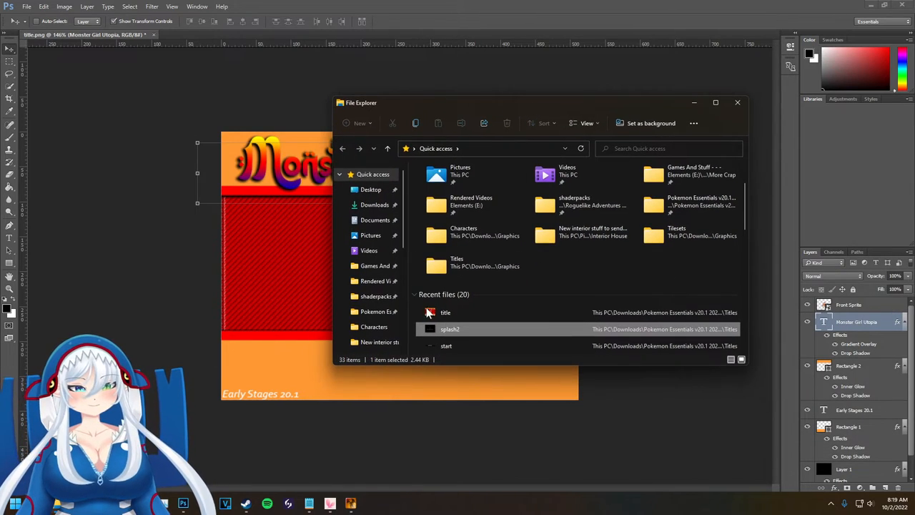
mouse_move(440, 334)
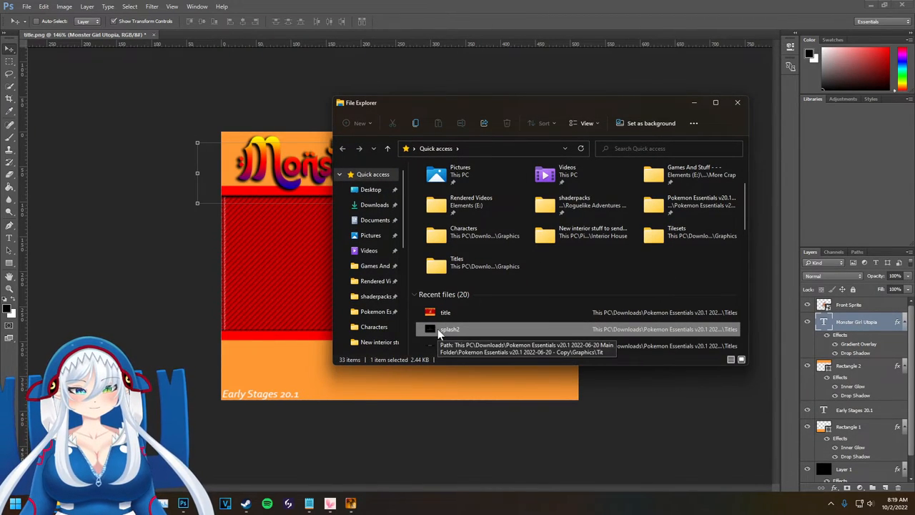
mouse_move(374, 204)
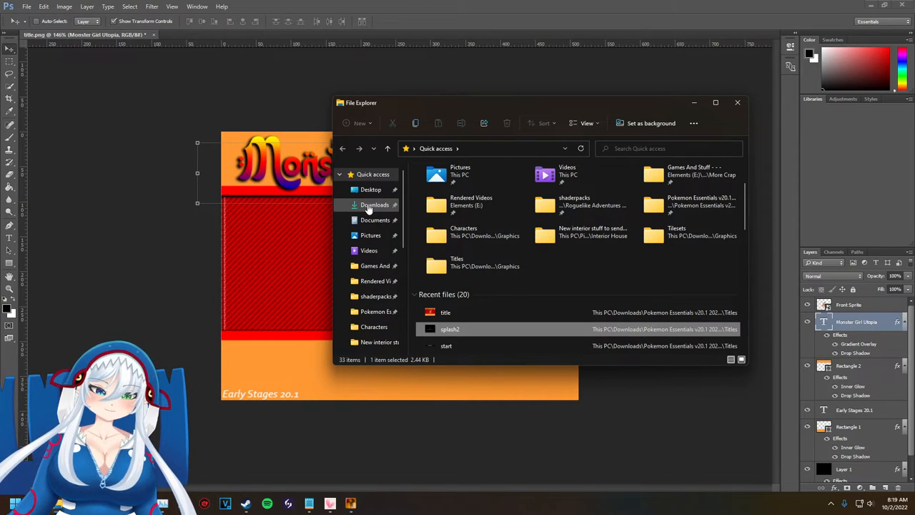
- Open the recent splash2 image from Quick access into Photoshop
scroll("down", 3)
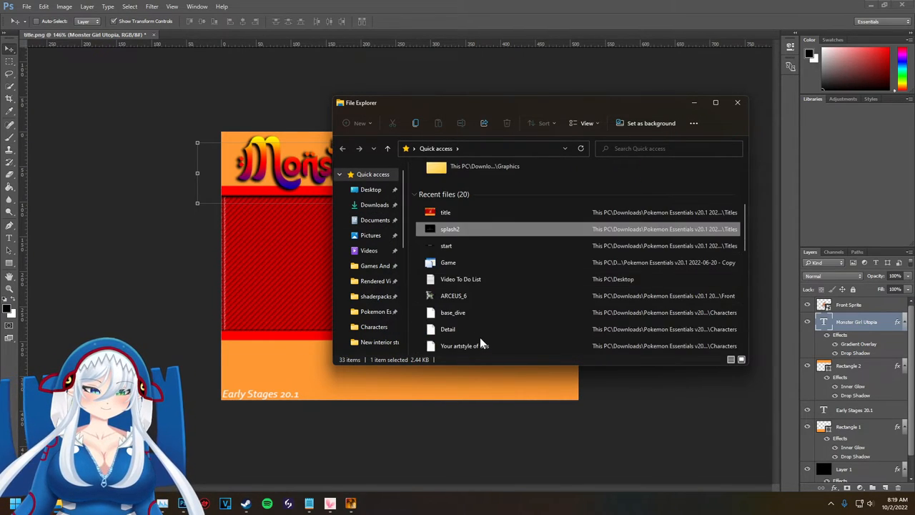
scroll("up", 3)
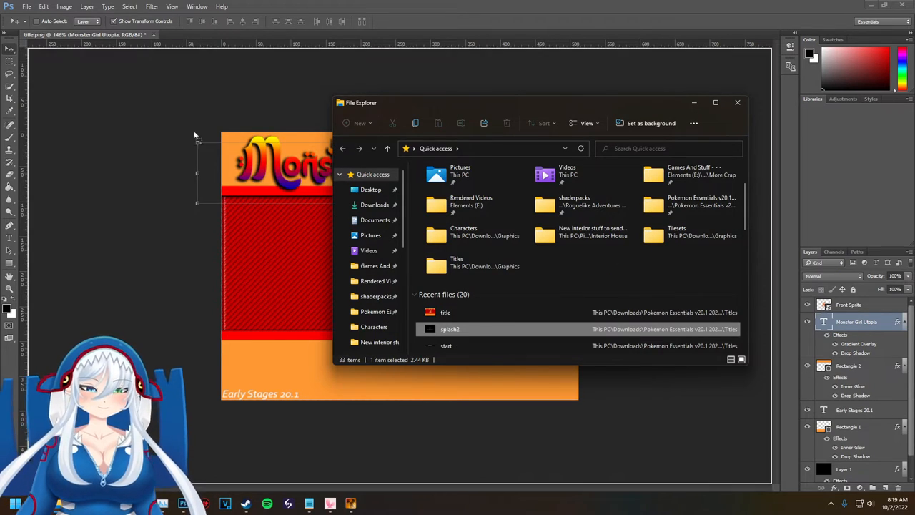
double_click(449, 327)
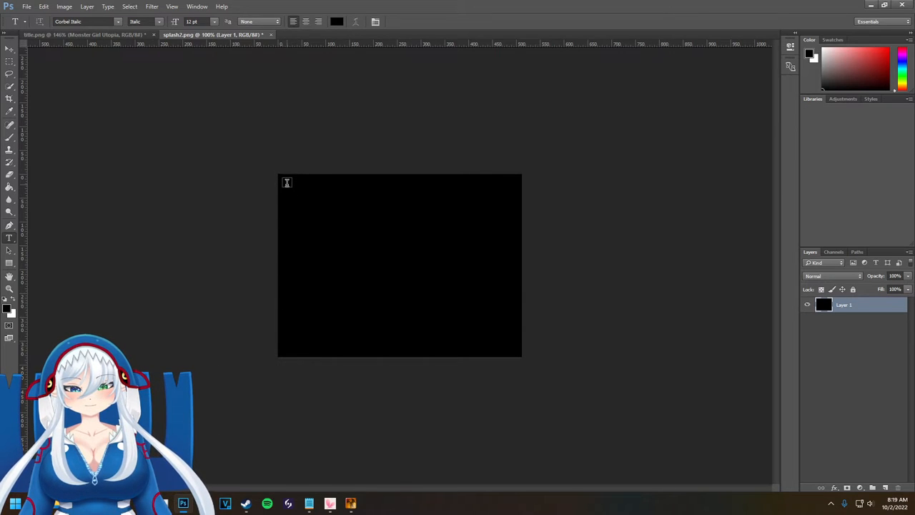
- Add white text 'eduardoemc - Music Artist' and a 'Fiverr Team:' heading near the top of the splash
left_click_drag(286, 183, 506, 266)
type("Yankonnin - Base Tileset Aritst")
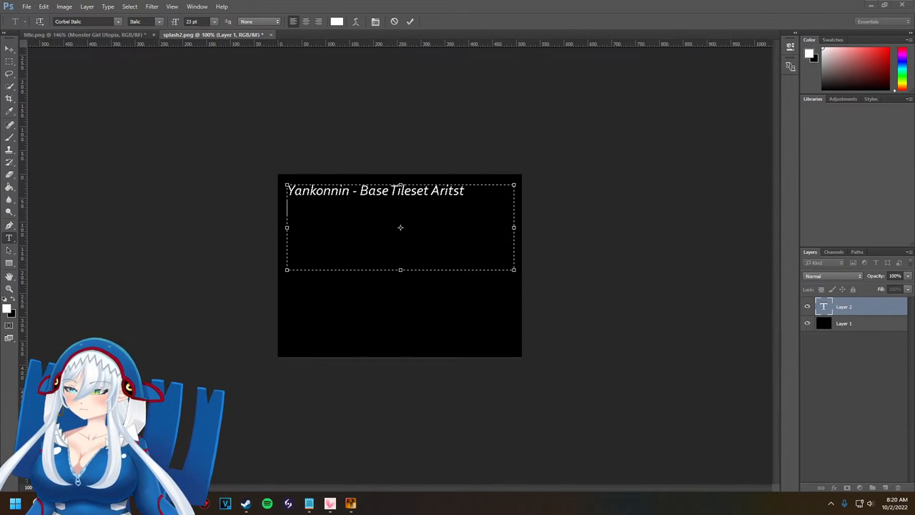
type("eduardoemc -")
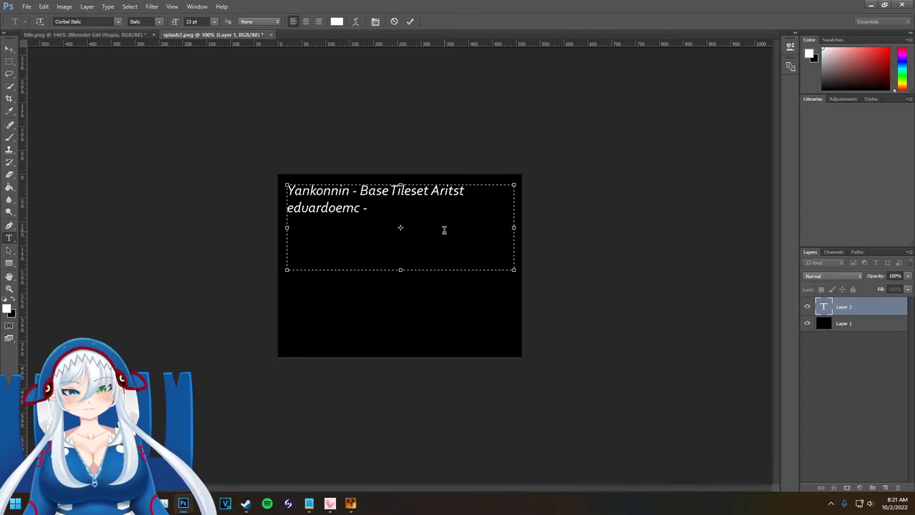
type("Music Artist")
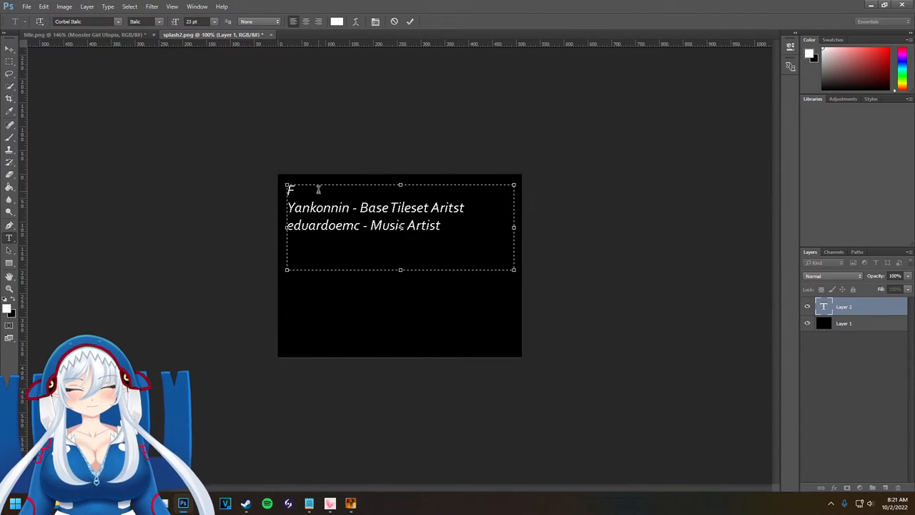
type("Fiverr Team:")
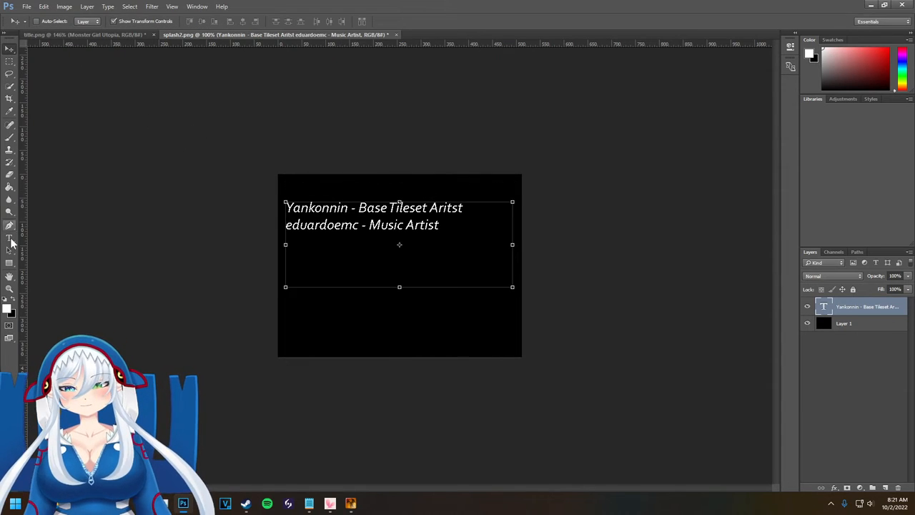
type("Fiverr Team:")
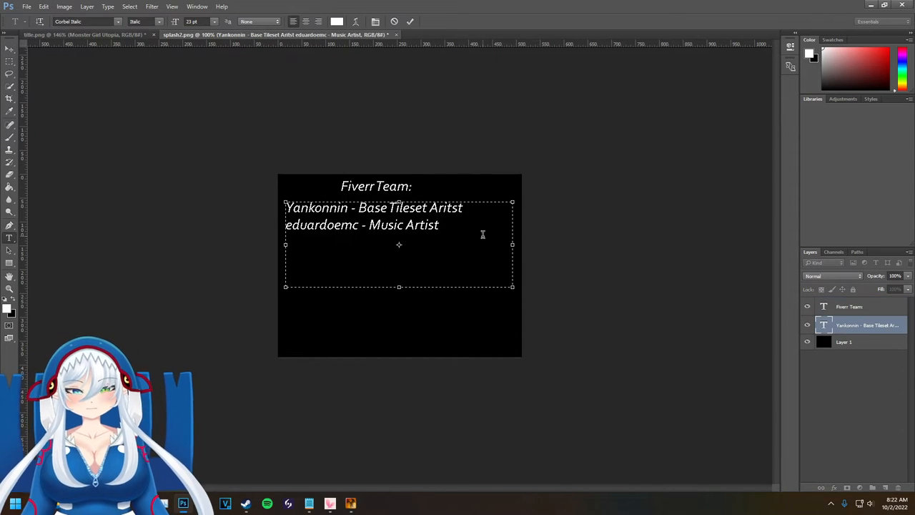
- Add the 'monoartstudio - Monster Girl Concept Art' credit line and commit the text
type("Monster Girl Concept Art")
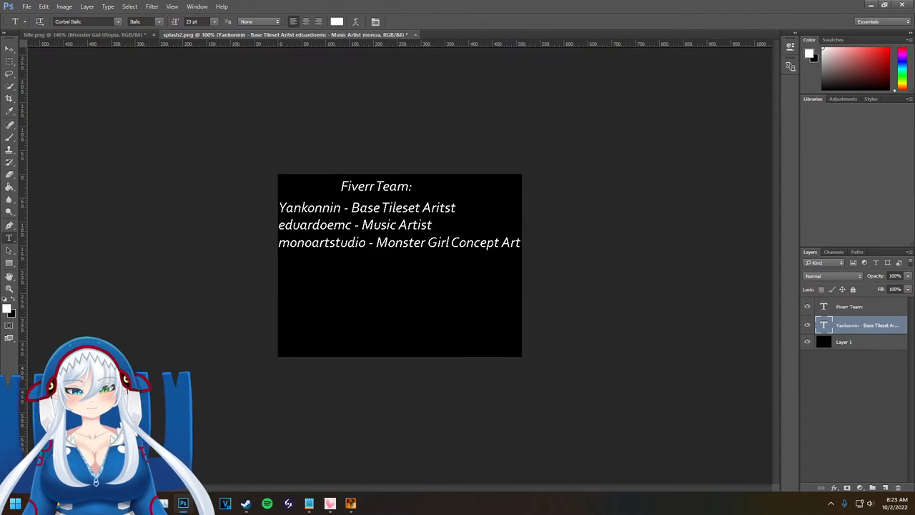
left_click(117, 21)
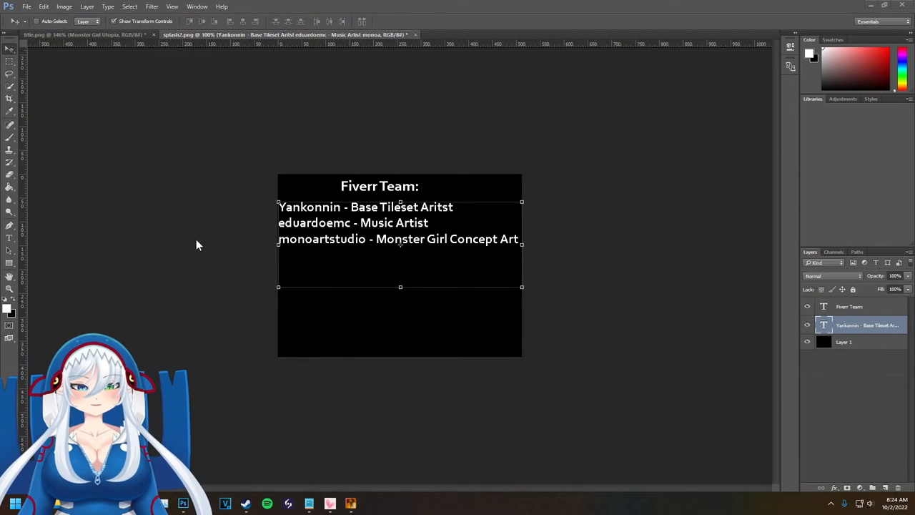
mouse_move(165, 254)
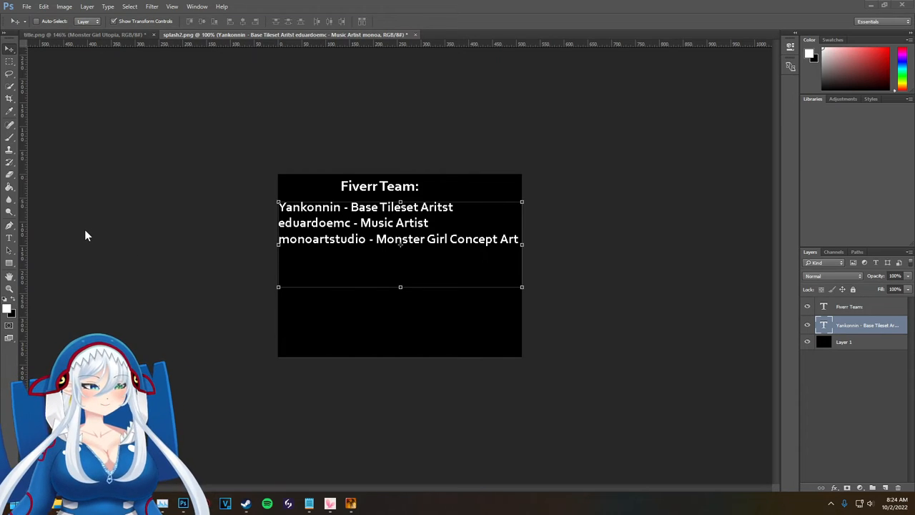
mouse_move(155, 254)
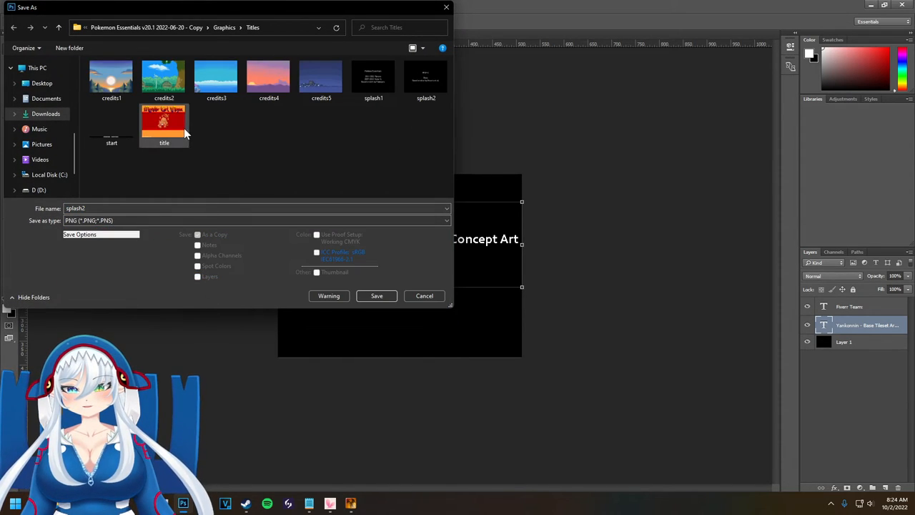
- Save splash2 as PNG over the existing file in Graphics/Titles with default PNG options
left_click(377, 294)
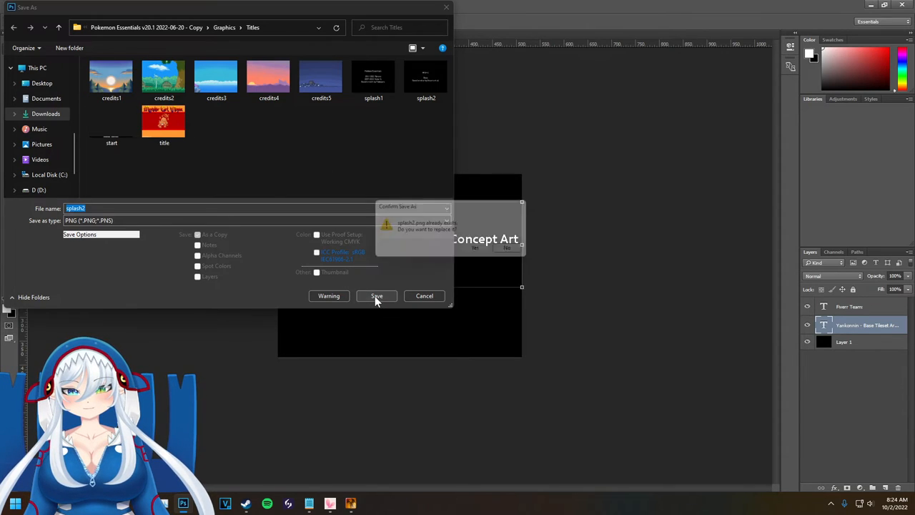
left_click(377, 296)
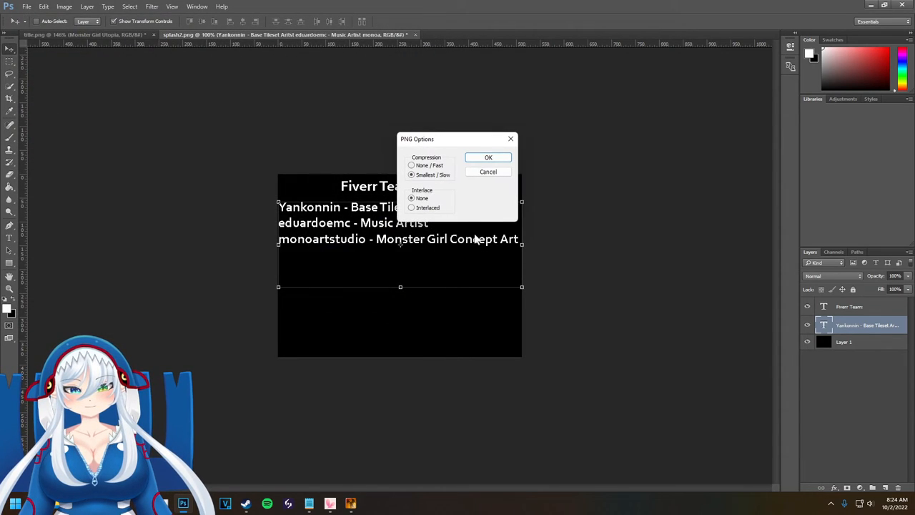
left_click(489, 156)
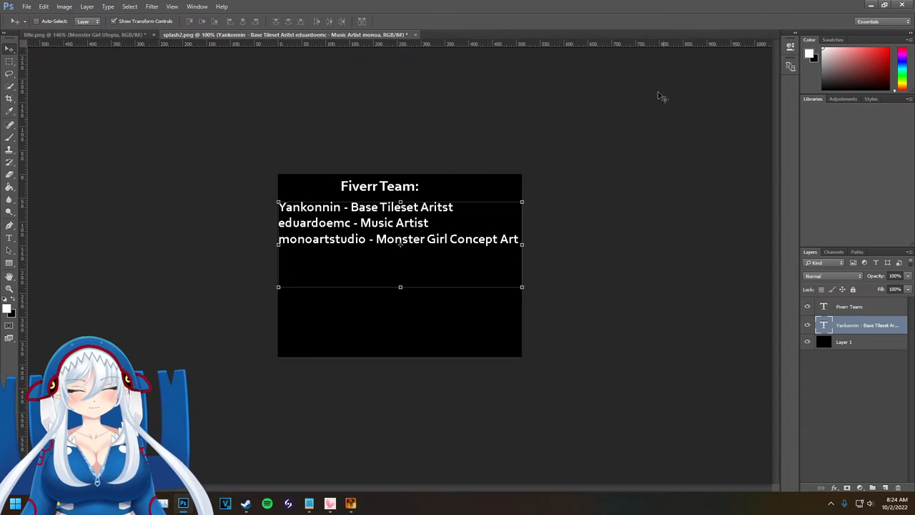
mouse_move(350, 503)
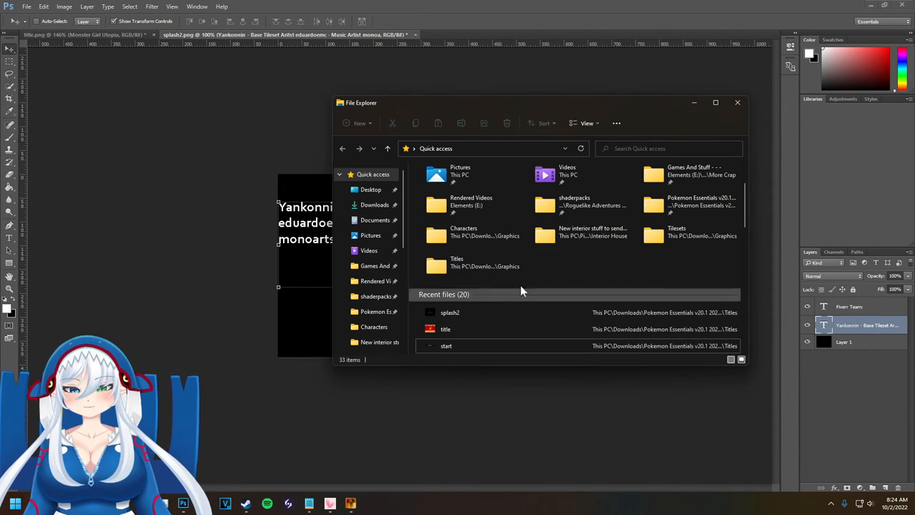
- Run the game from the project folder to check the title, then close the game and folder
double_click(701, 206)
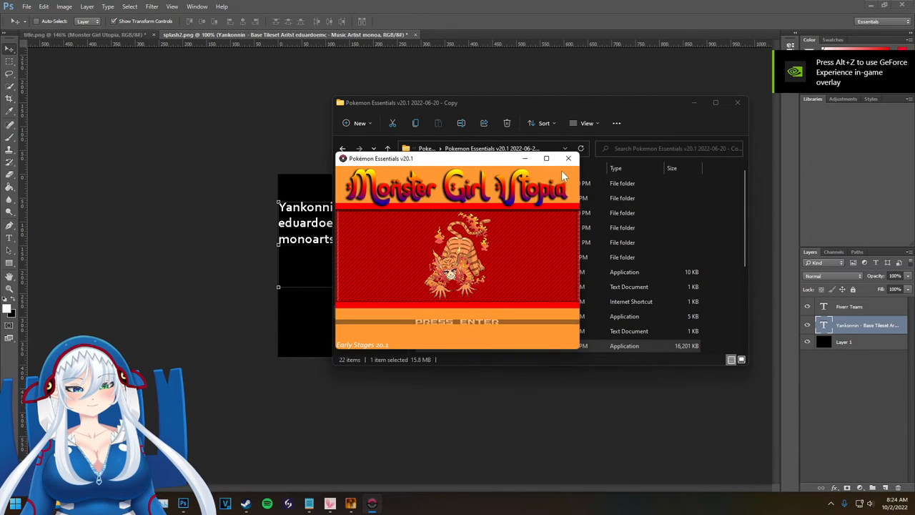
left_click(569, 157)
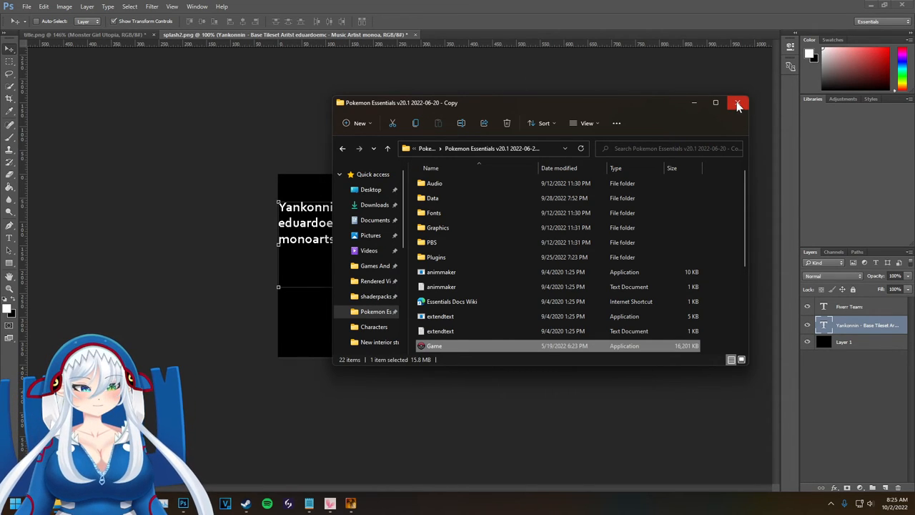
left_click(737, 103)
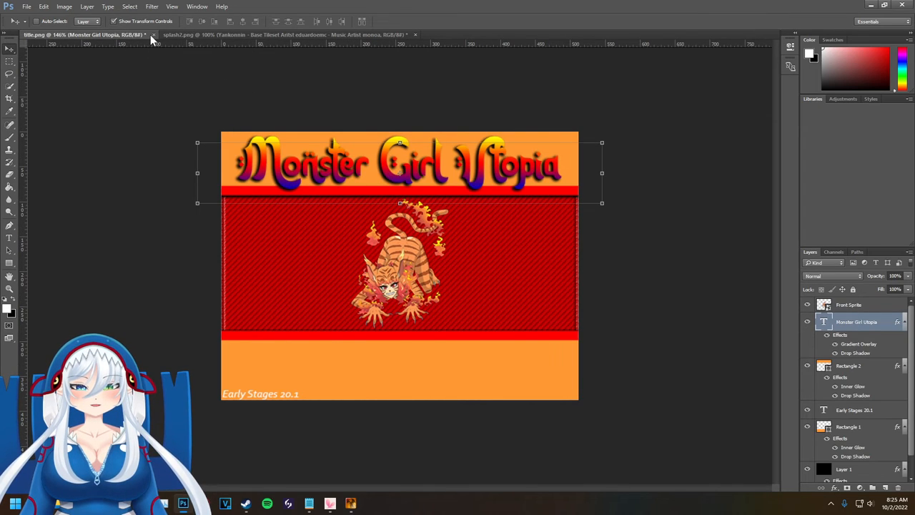
- Close title.png and discard any unsaved changes
left_click(153, 34)
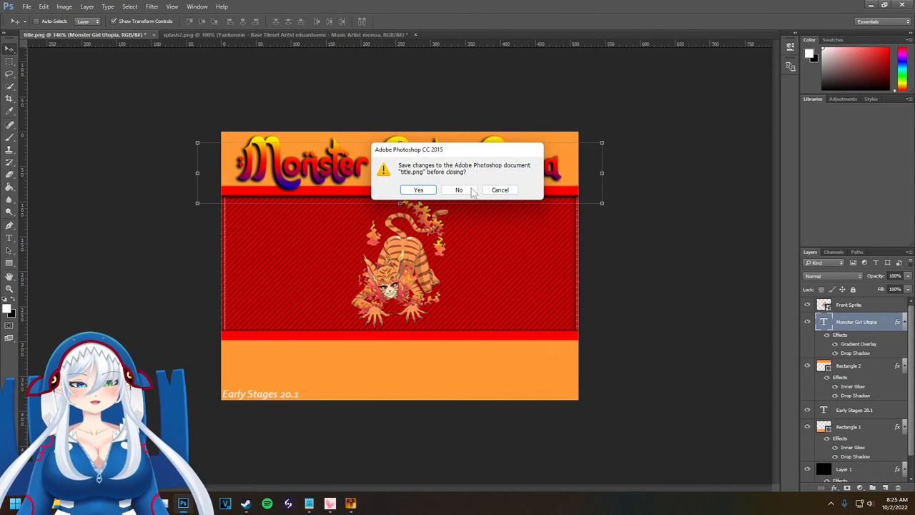
left_click(458, 189)
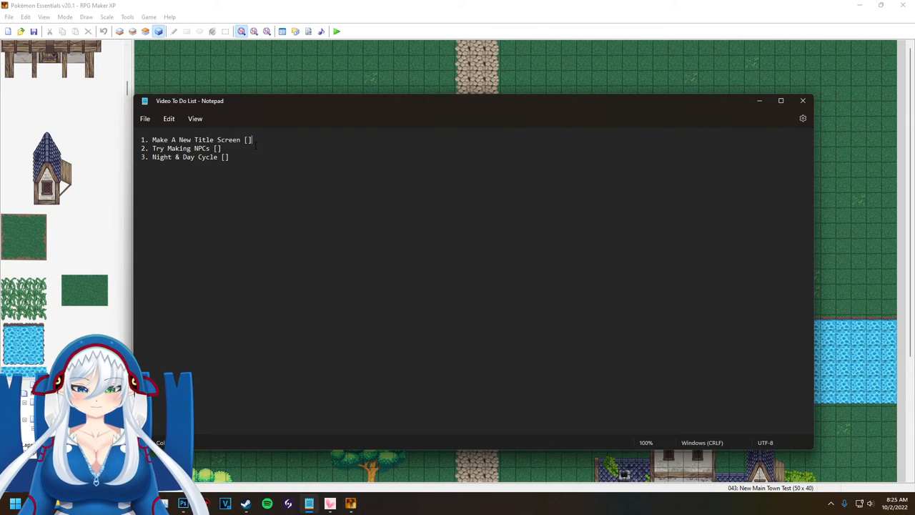
- Tick 'Make A New Title Screen' with an x in the video to-do list
type("x")
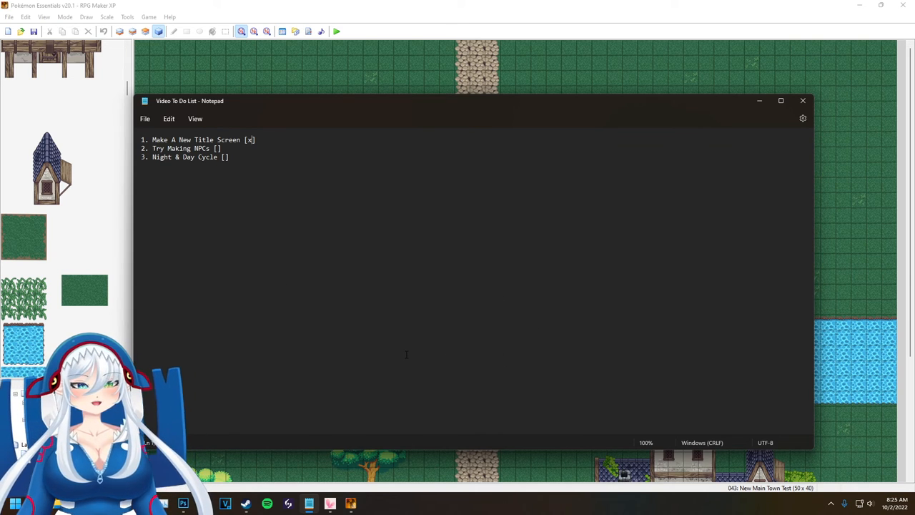
mouse_move(606, 212)
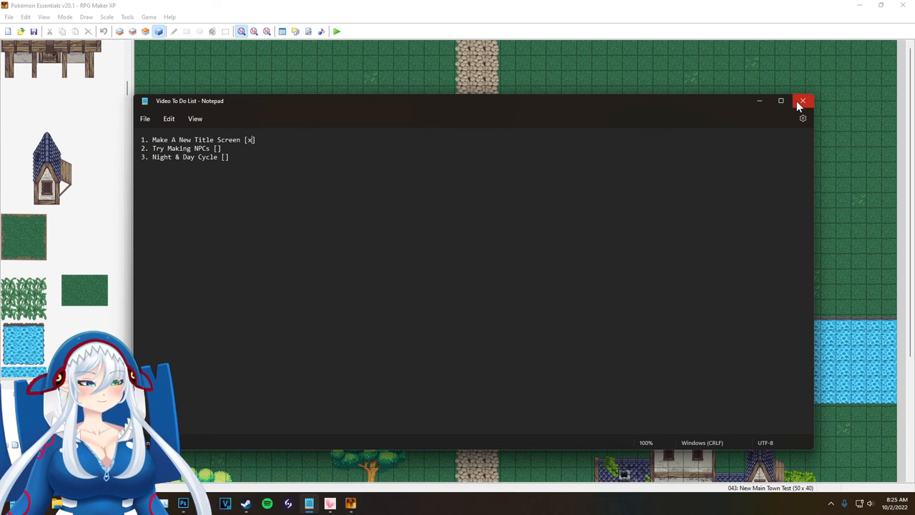
mouse_move(802, 100)
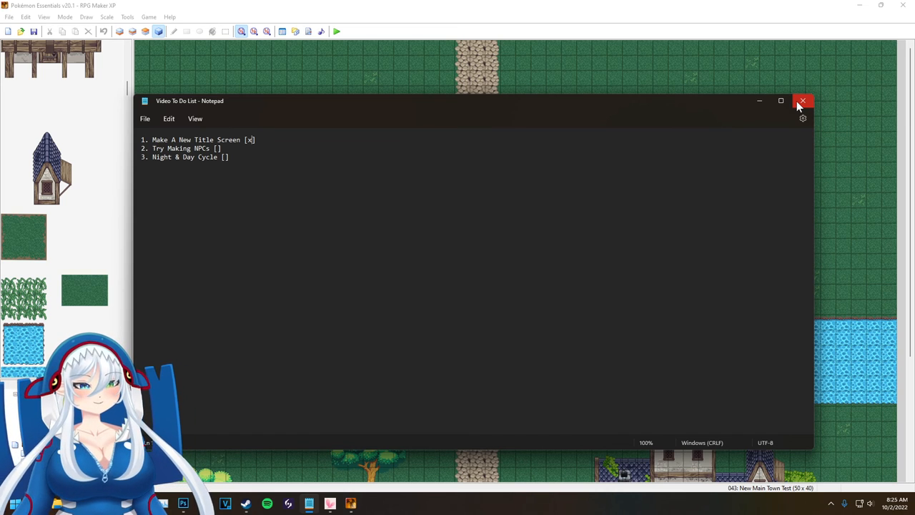
mouse_move(802, 105)
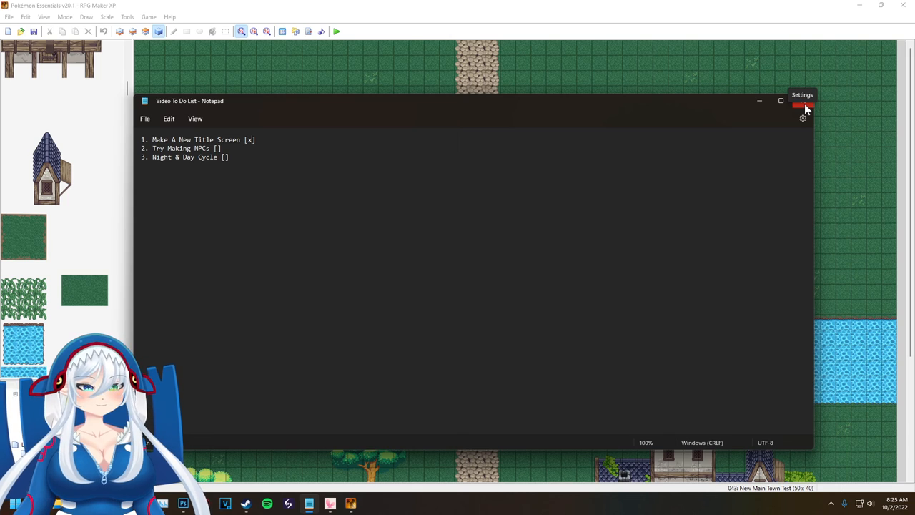
mouse_move(804, 107)
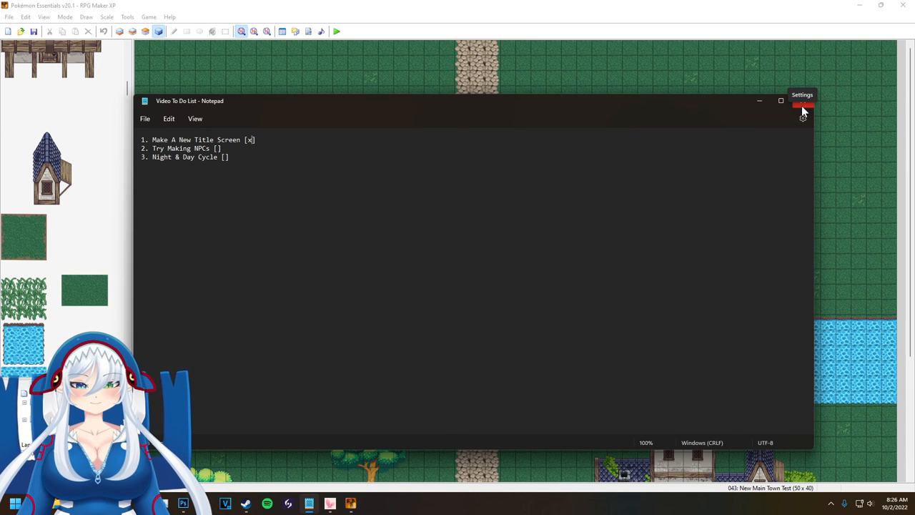
mouse_move(871, 133)
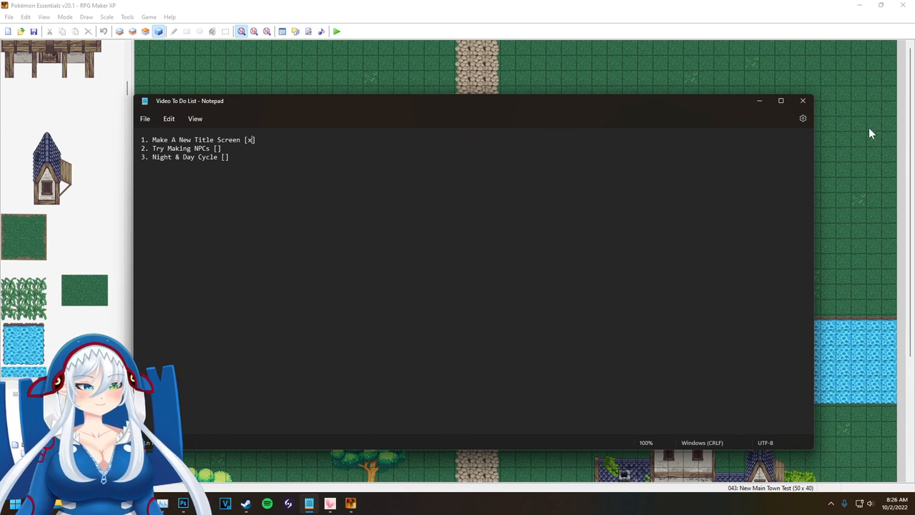